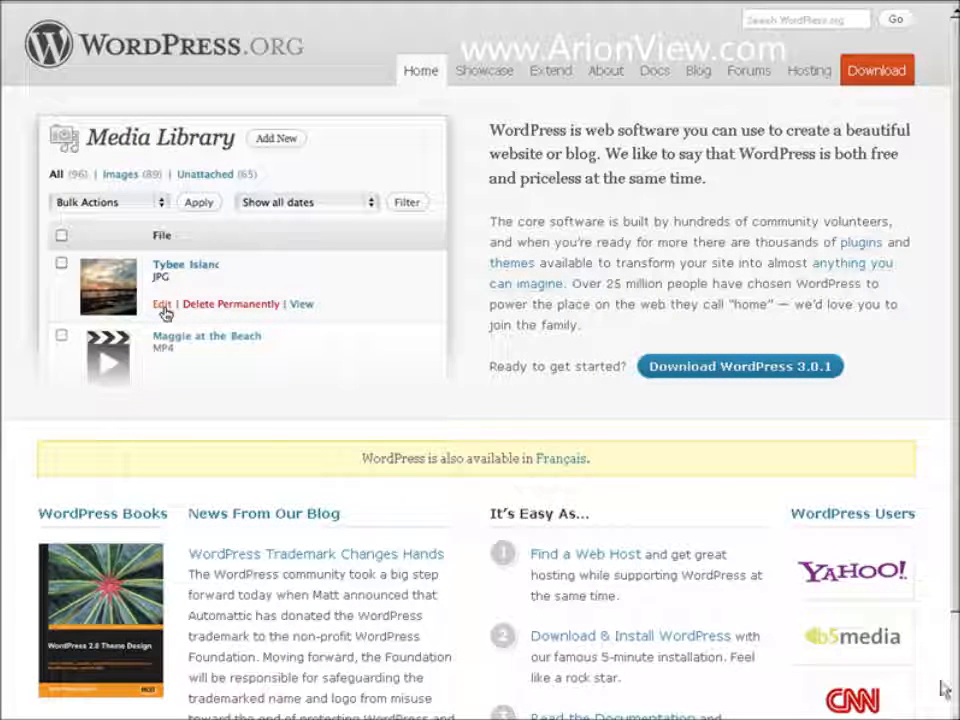
pyautogui.moveTo(773, 434)
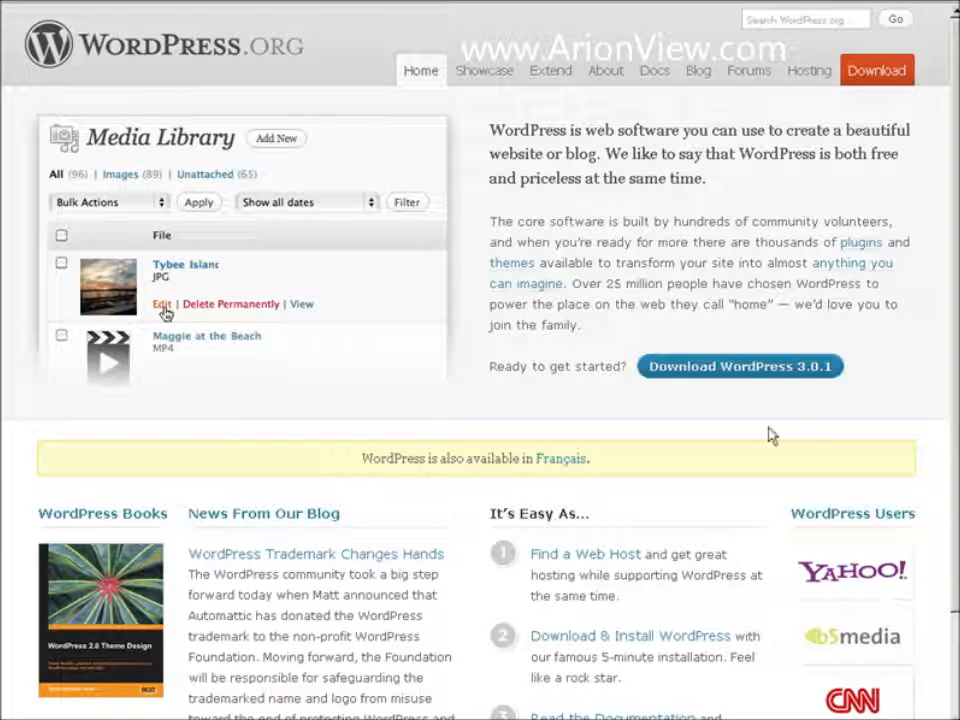
pyautogui.moveTo(547, 120)
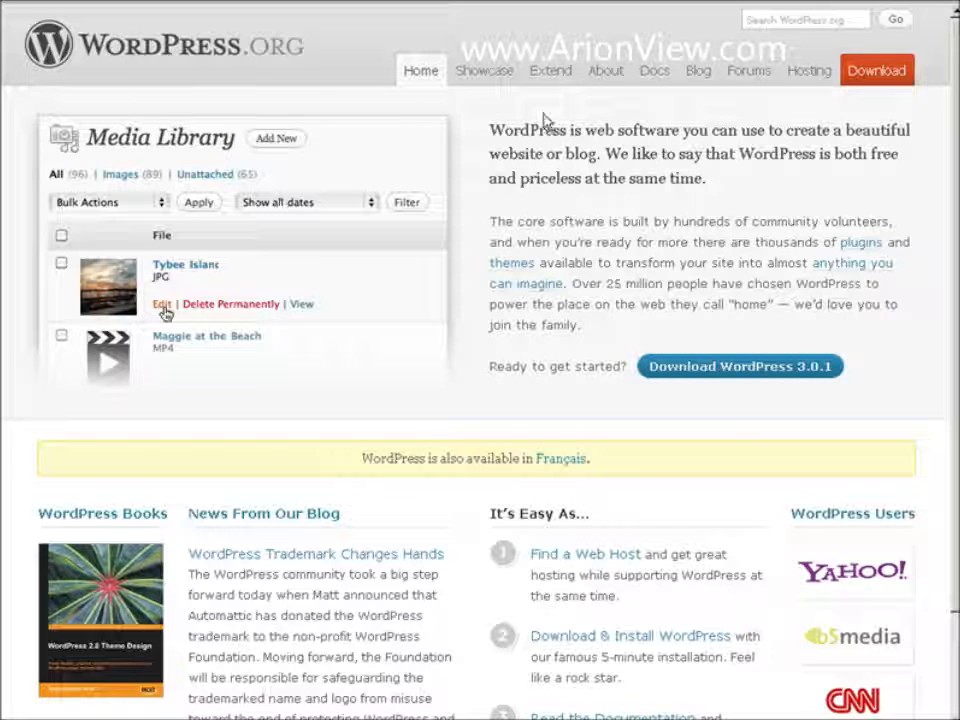
pyautogui.moveTo(740, 366)
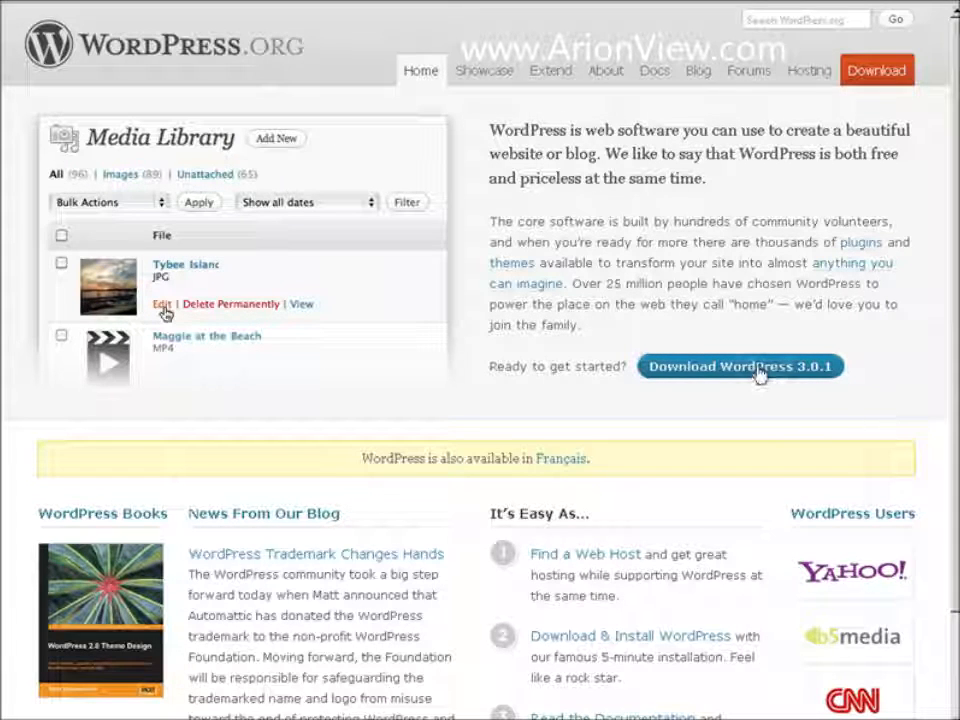
pyautogui.moveTo(918, 386)
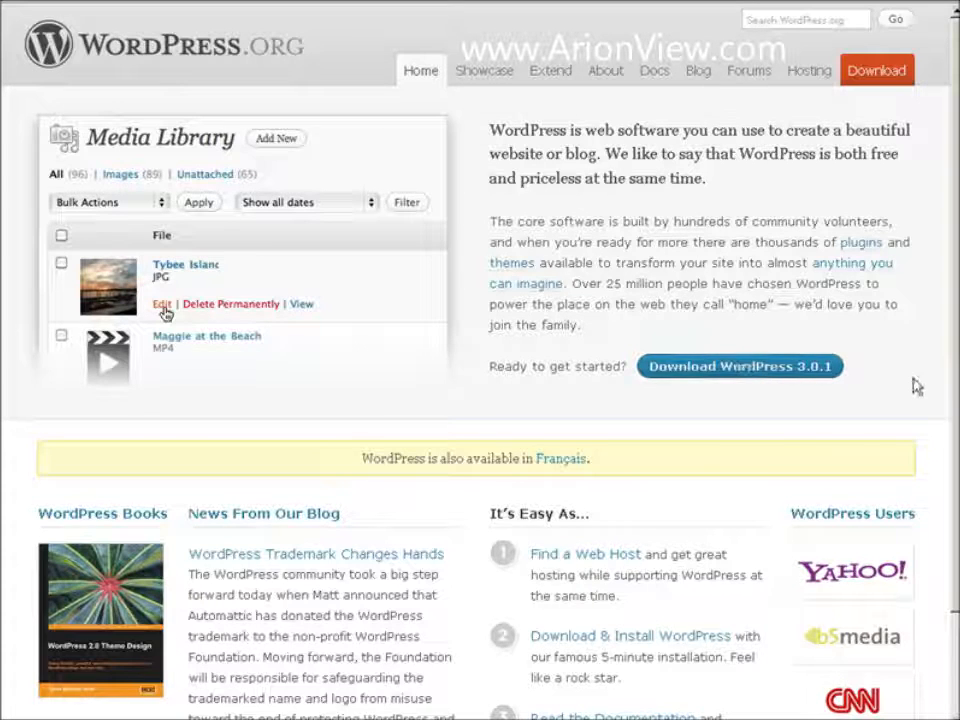
# Go to the WordPress.org Download page for WordPress 3.0.1.
pyautogui.click(877, 70)
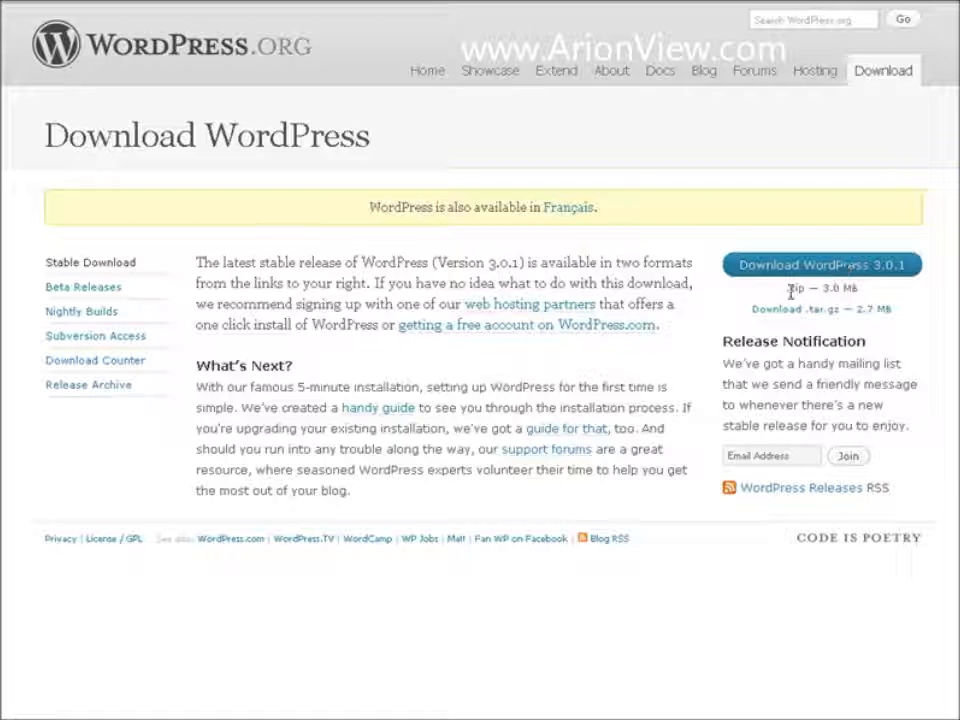
pyautogui.moveTo(815, 440)
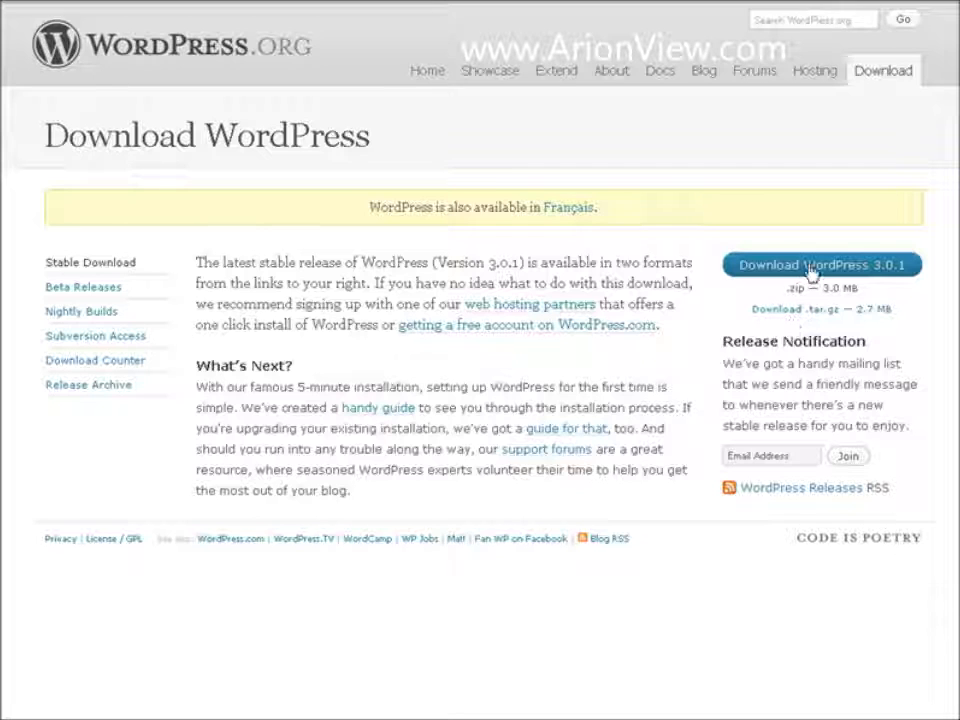
# Download wordpress-3.0.1.zip and save it into the local wp folder.
pyautogui.click(819, 264)
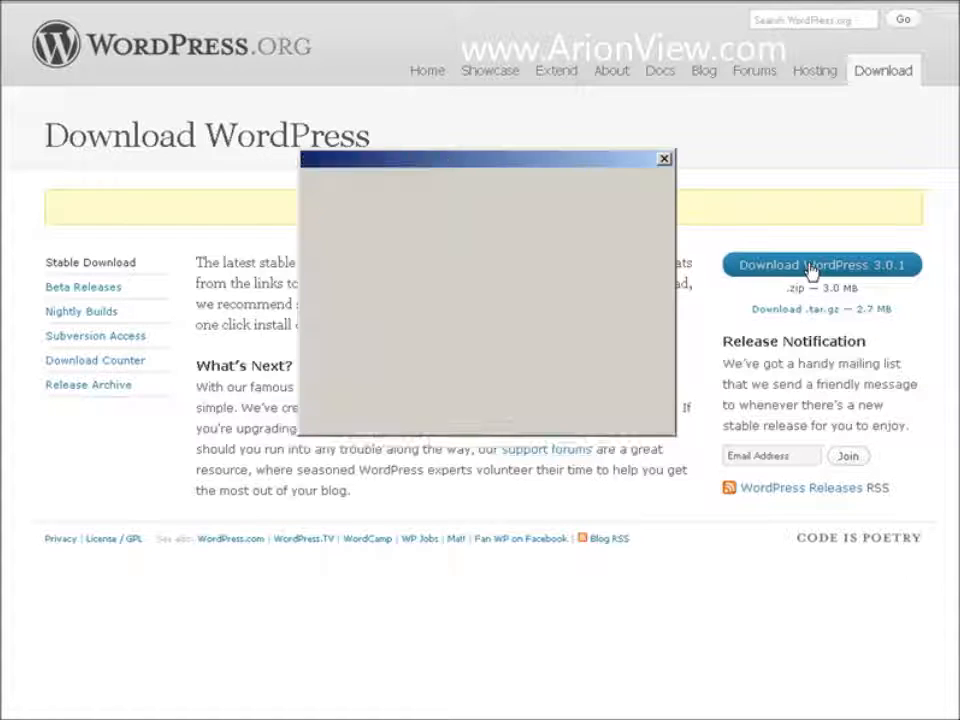
pyautogui.click(820, 264)
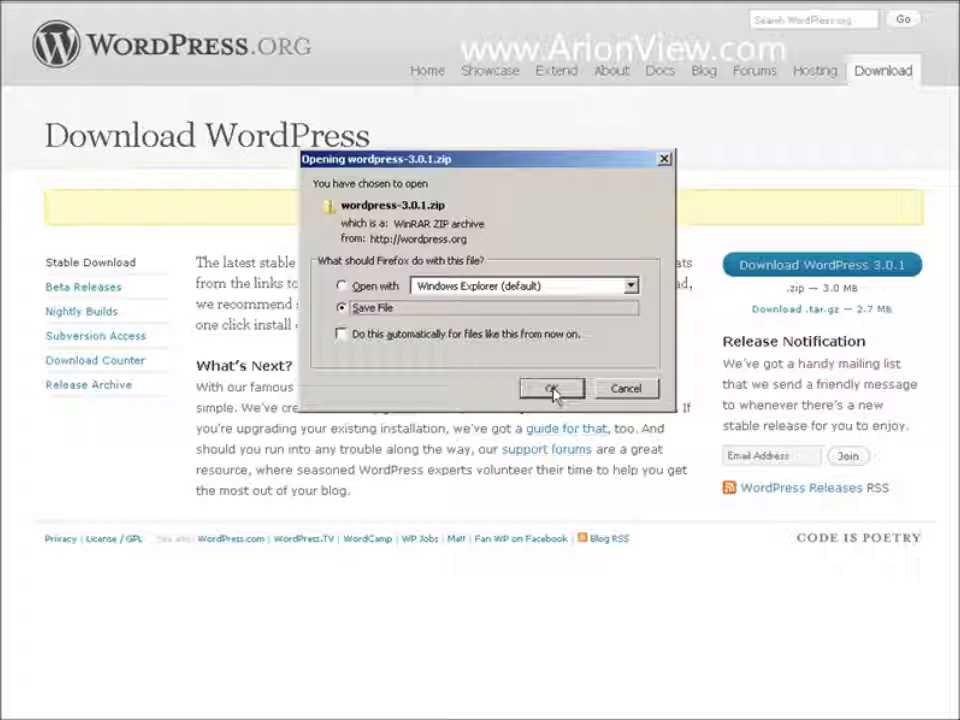
pyautogui.click(551, 389)
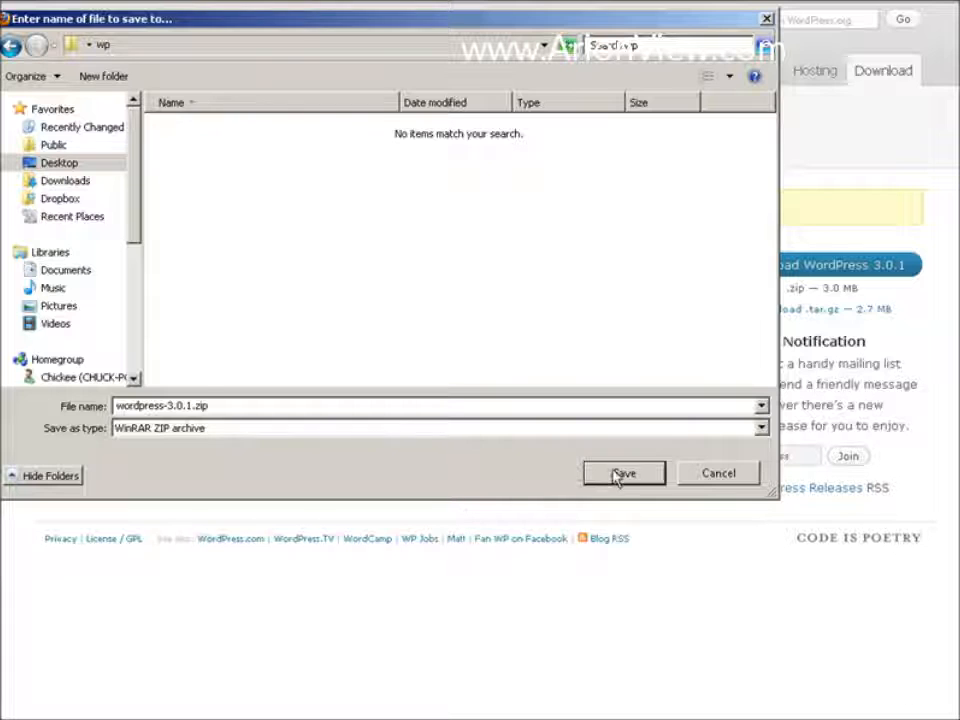
pyautogui.click(623, 473)
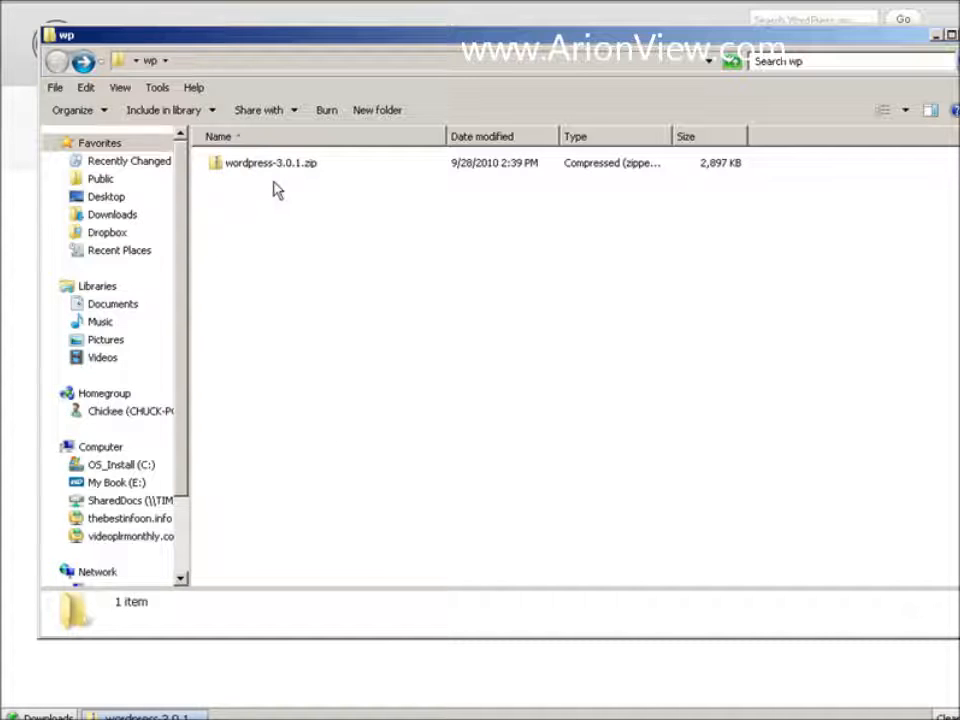
# Extract the zip with 7-Zip into wordpress-3.0.1 and open that folder.
pyautogui.rightClick(270, 162)
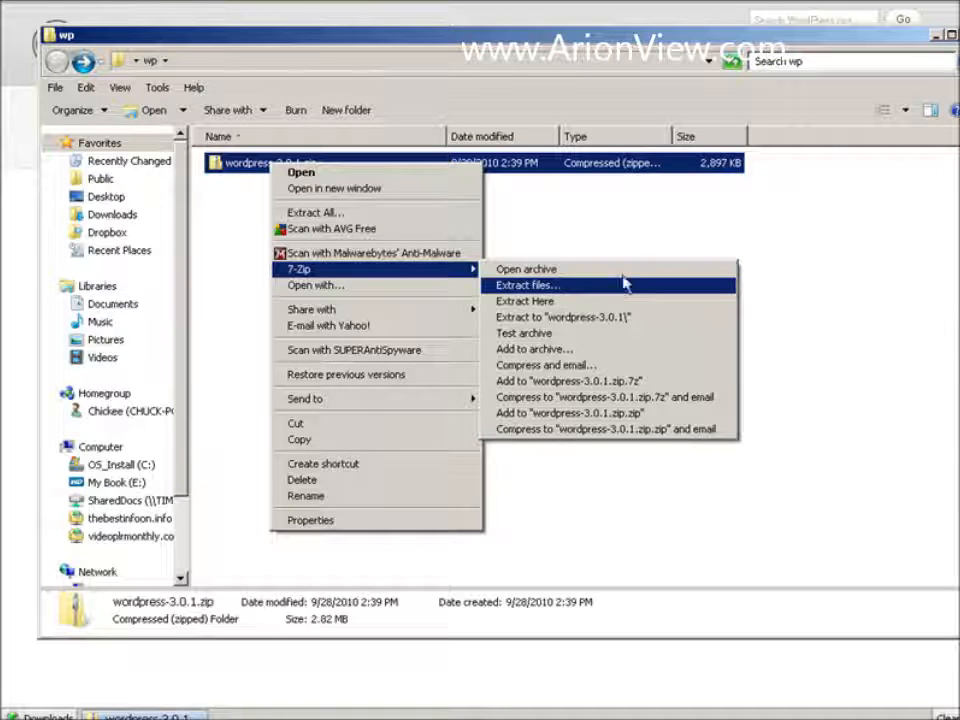
pyautogui.click(528, 285)
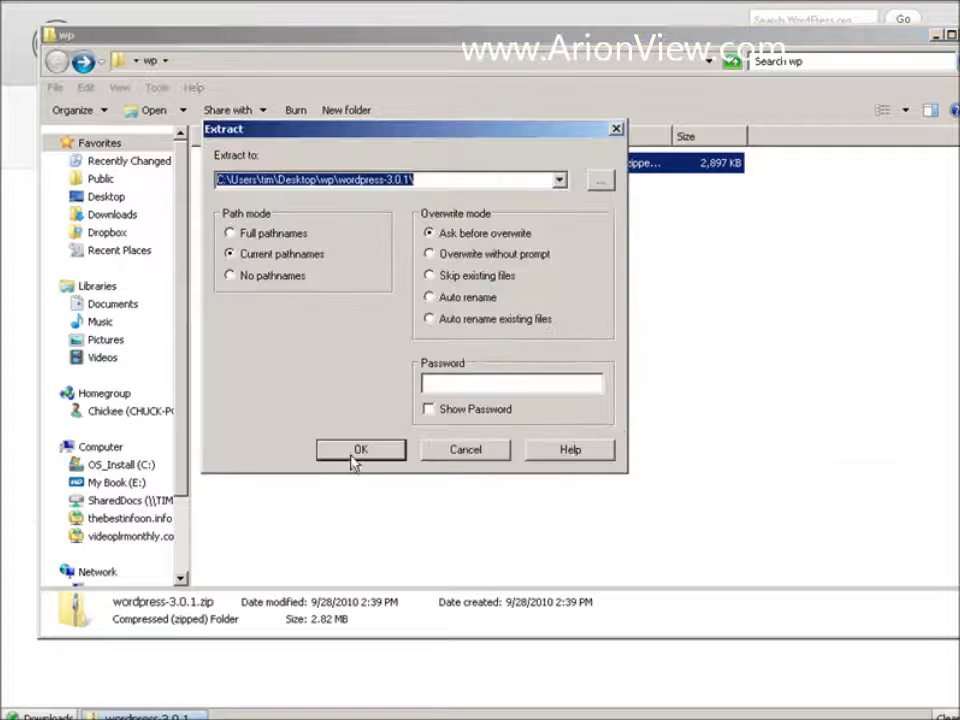
pyautogui.click(361, 449)
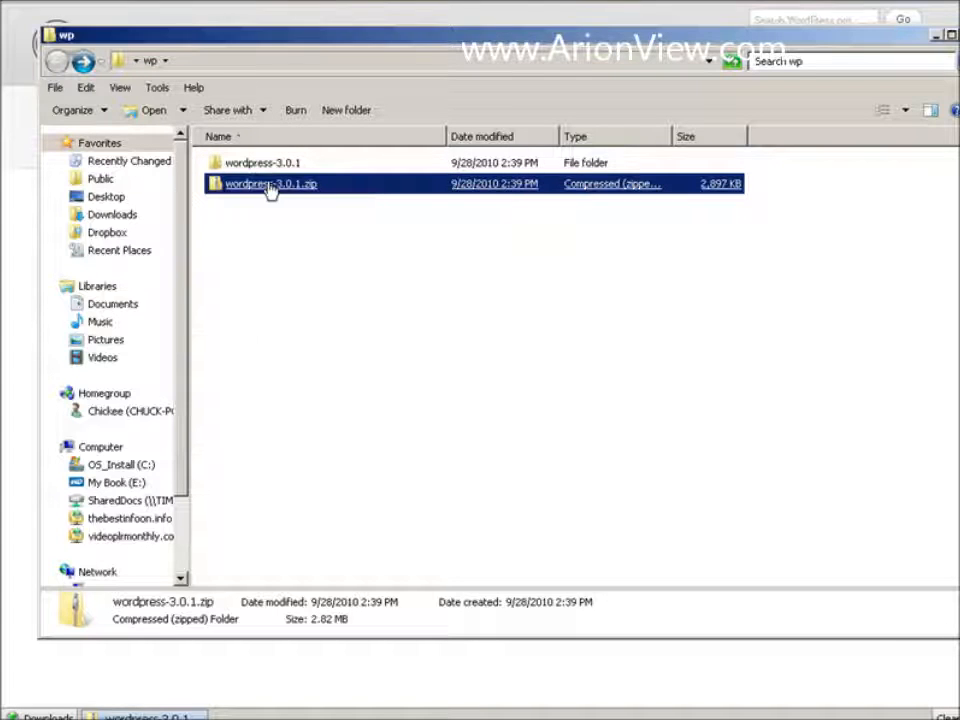
pyautogui.rightClick(270, 184)
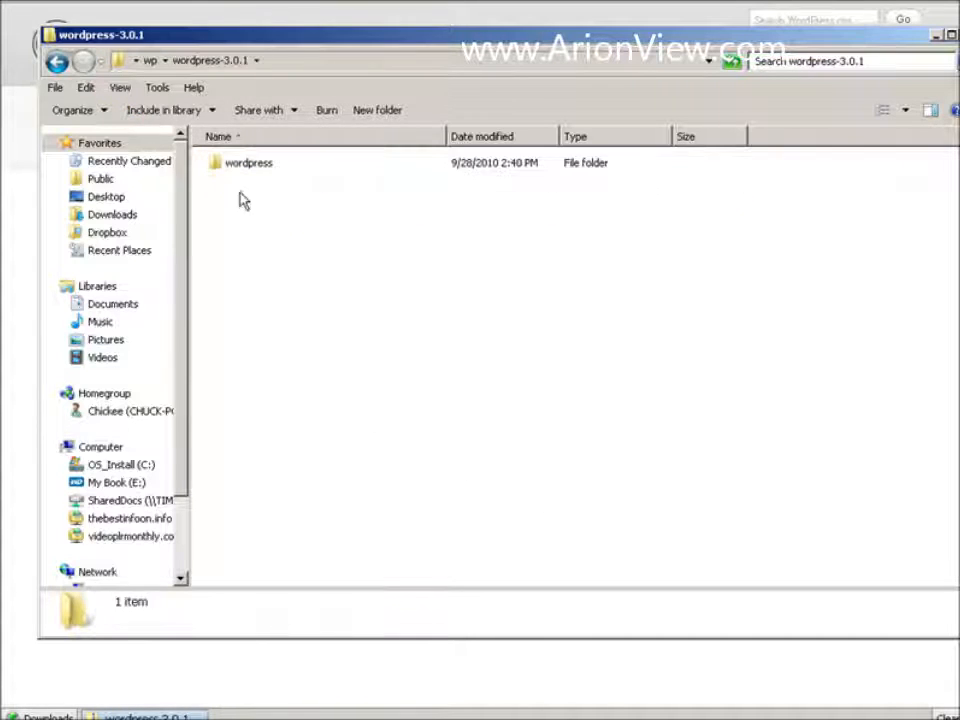
# Open the inner wordpress folder and browse files such as wp-app.php and wp-load.php.
pyautogui.doubleClick(248, 162)
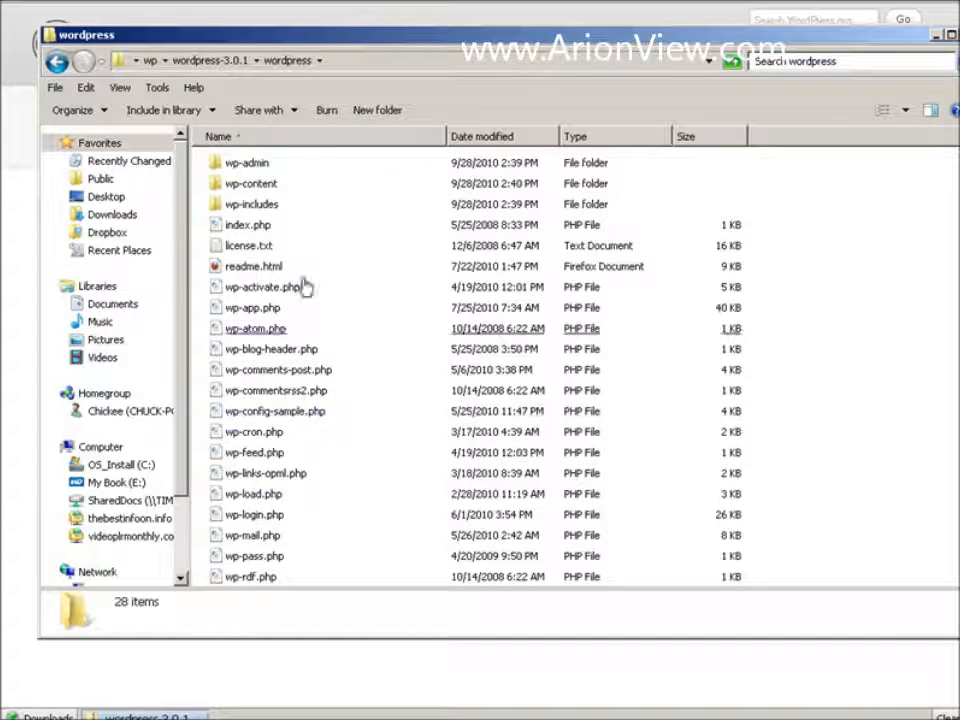
pyautogui.click(251, 307)
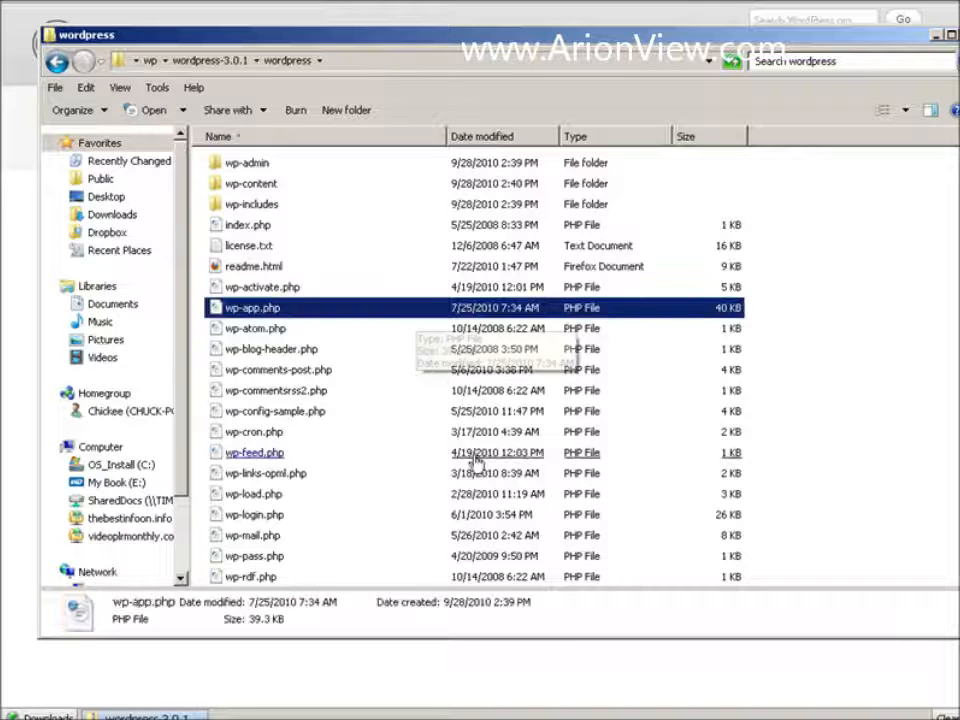
pyautogui.click(253, 493)
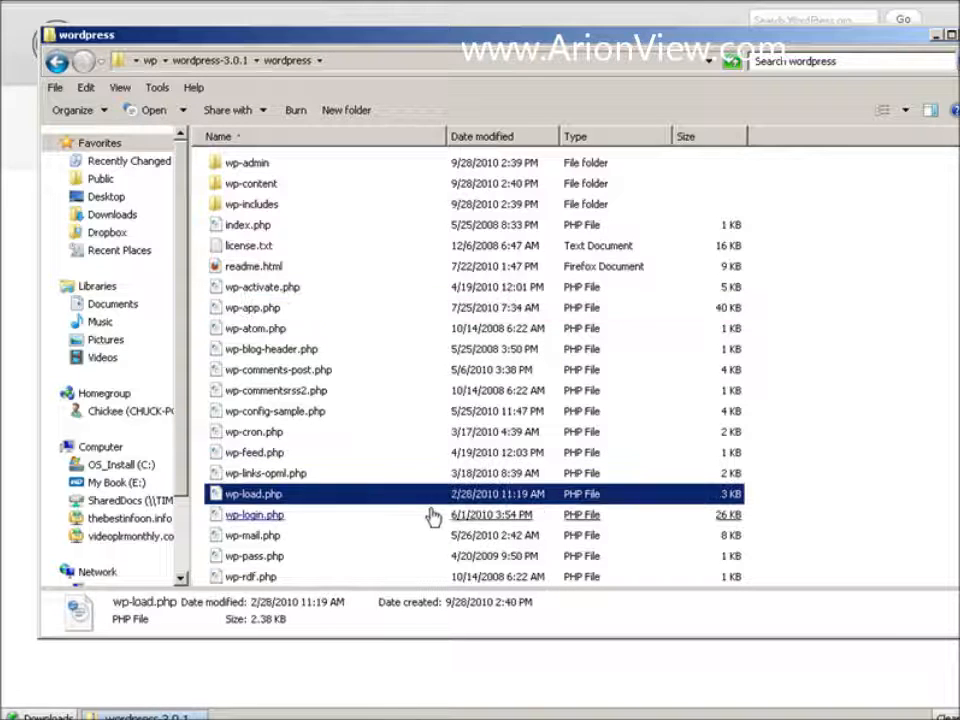
pyautogui.click(253, 514)
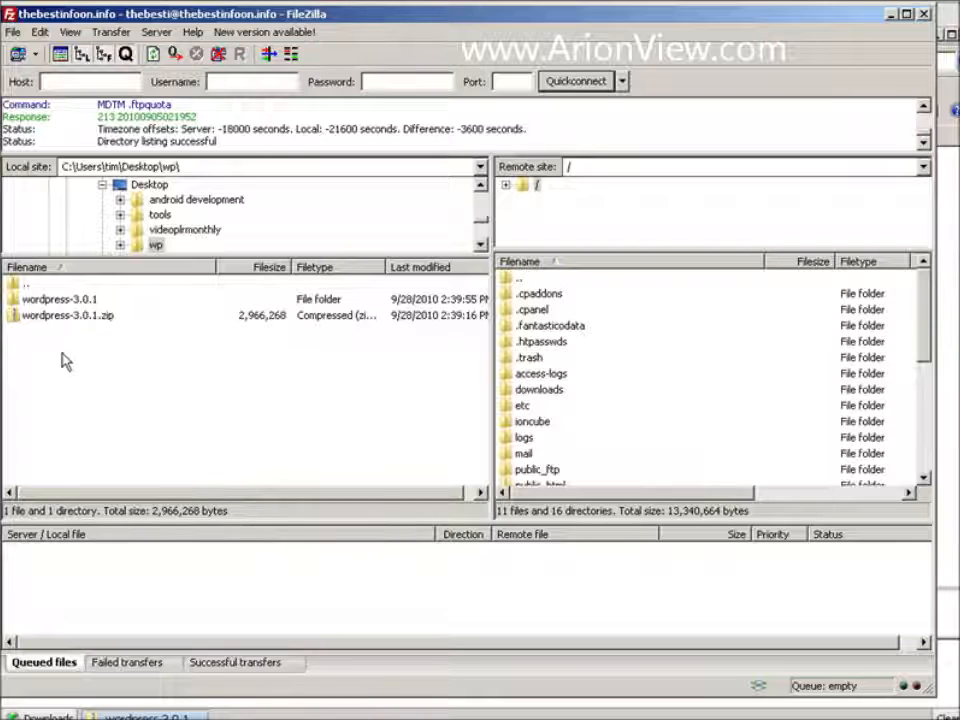
pyautogui.moveTo(568, 368)
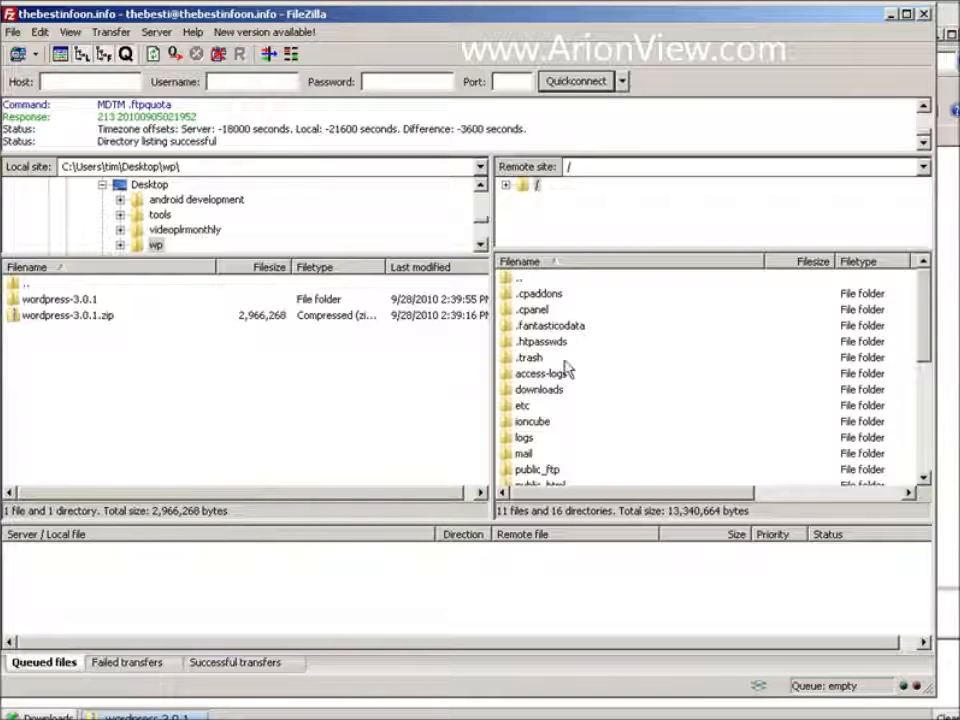
# Open public_html on the server and create a directory named wptest.
pyautogui.click(528, 357)
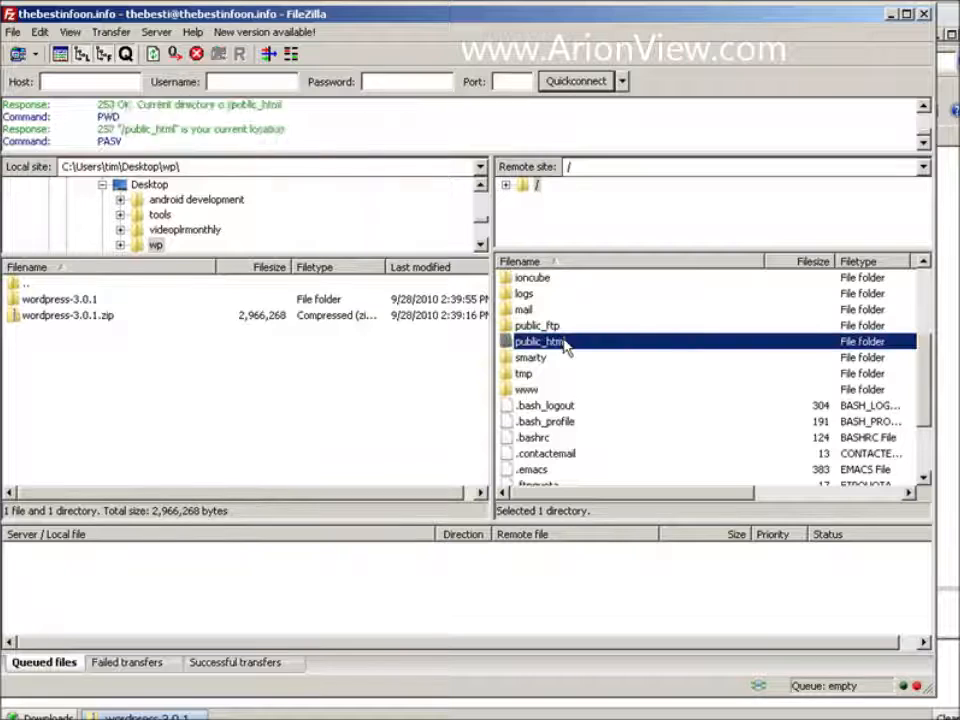
pyautogui.doubleClick(538, 341)
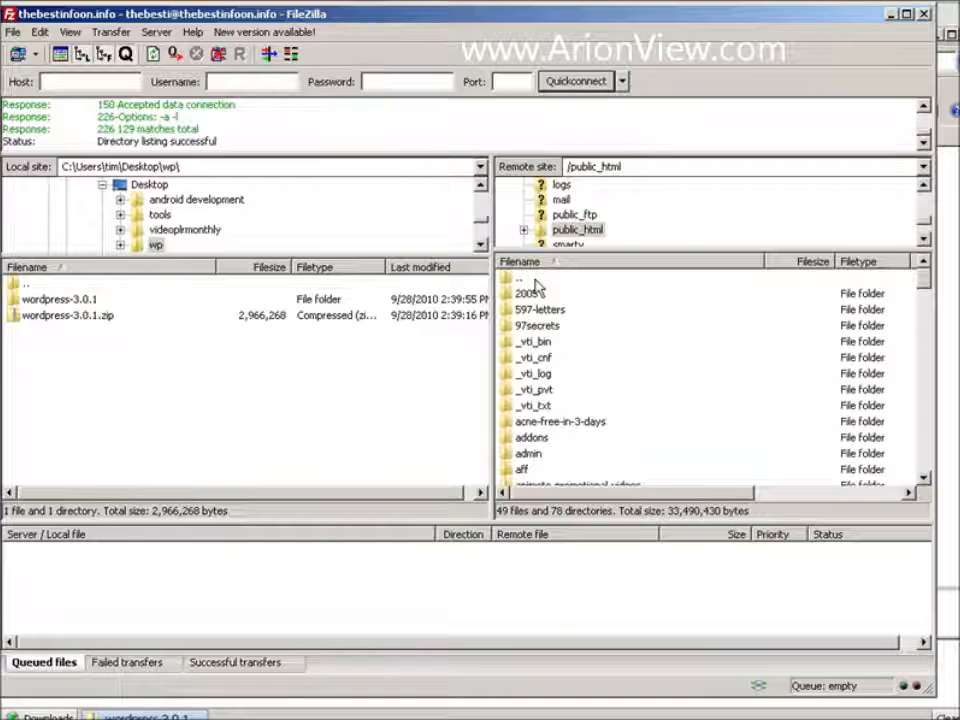
pyautogui.rightClick(530, 280)
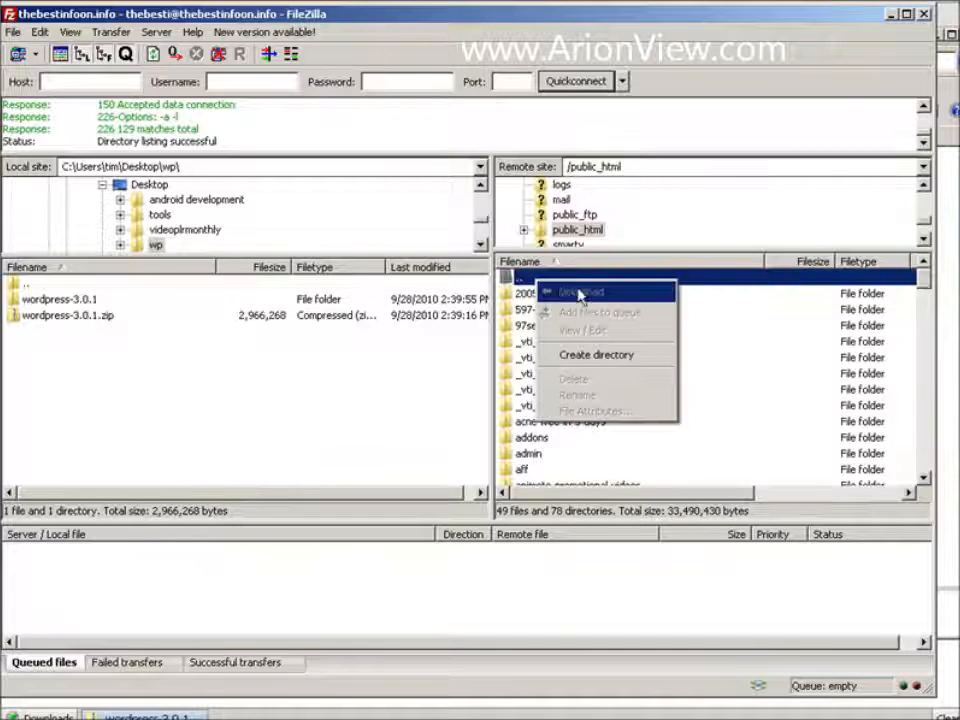
pyautogui.moveTo(595, 355)
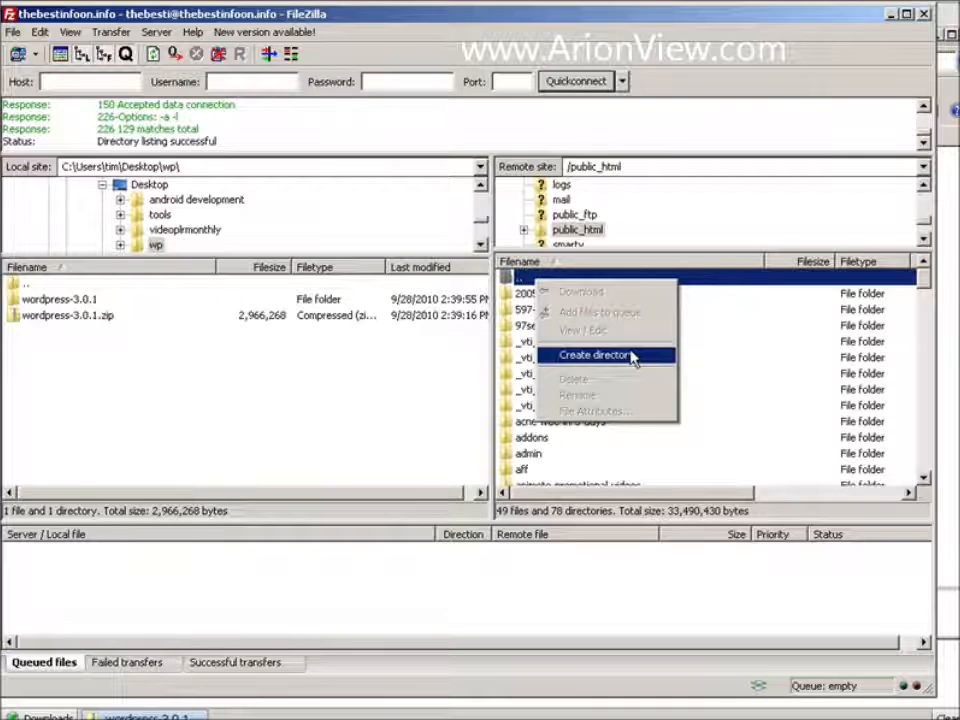
pyautogui.click(596, 355)
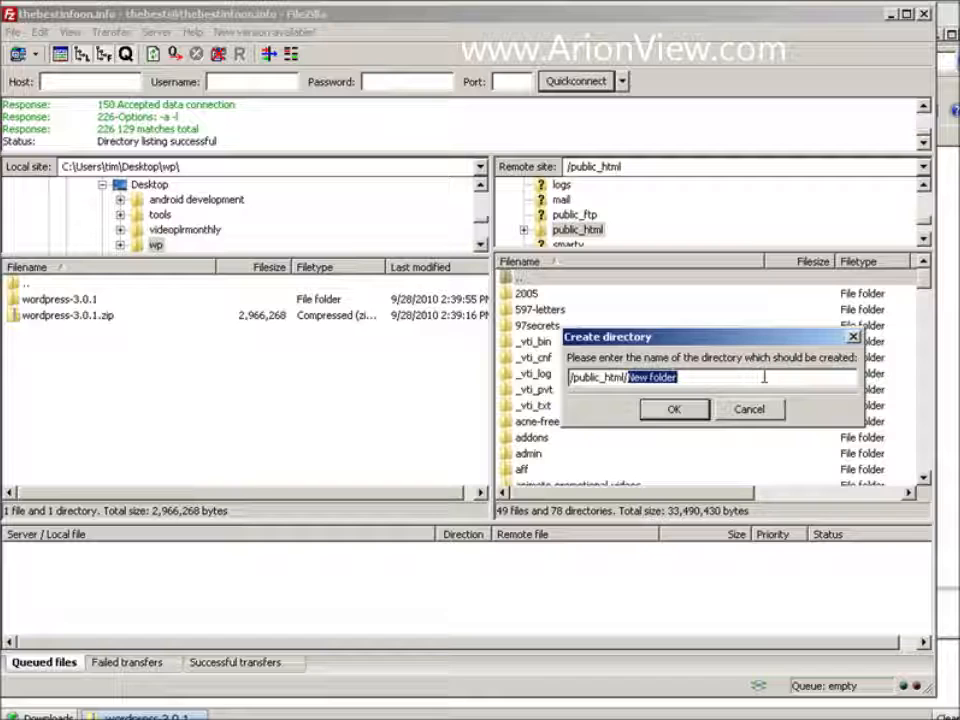
pyautogui.write('wptes')
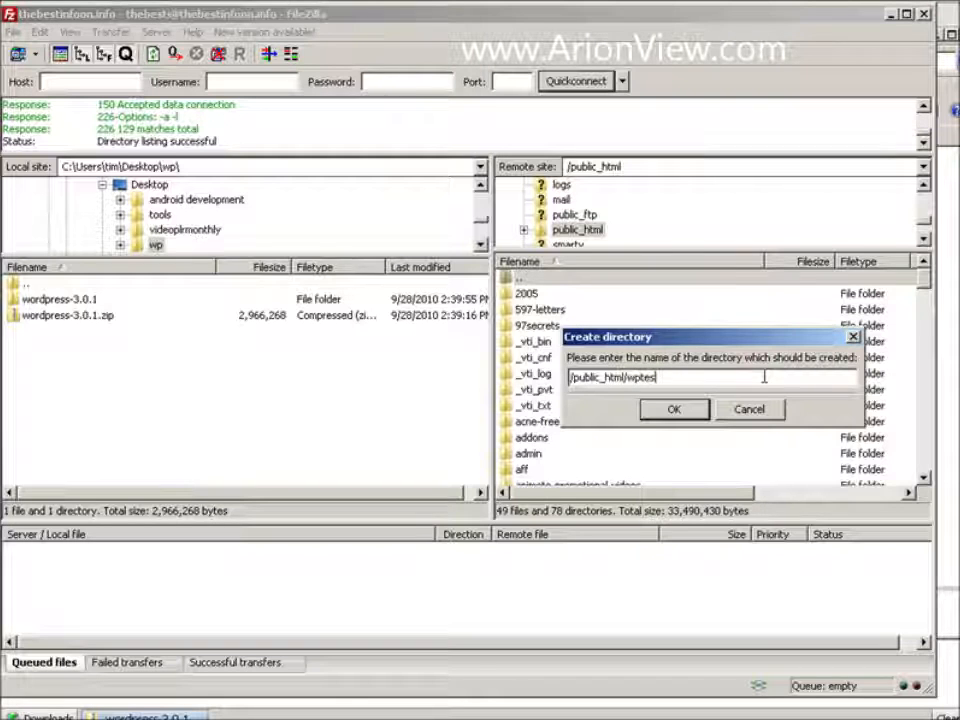
pyautogui.click(673, 409)
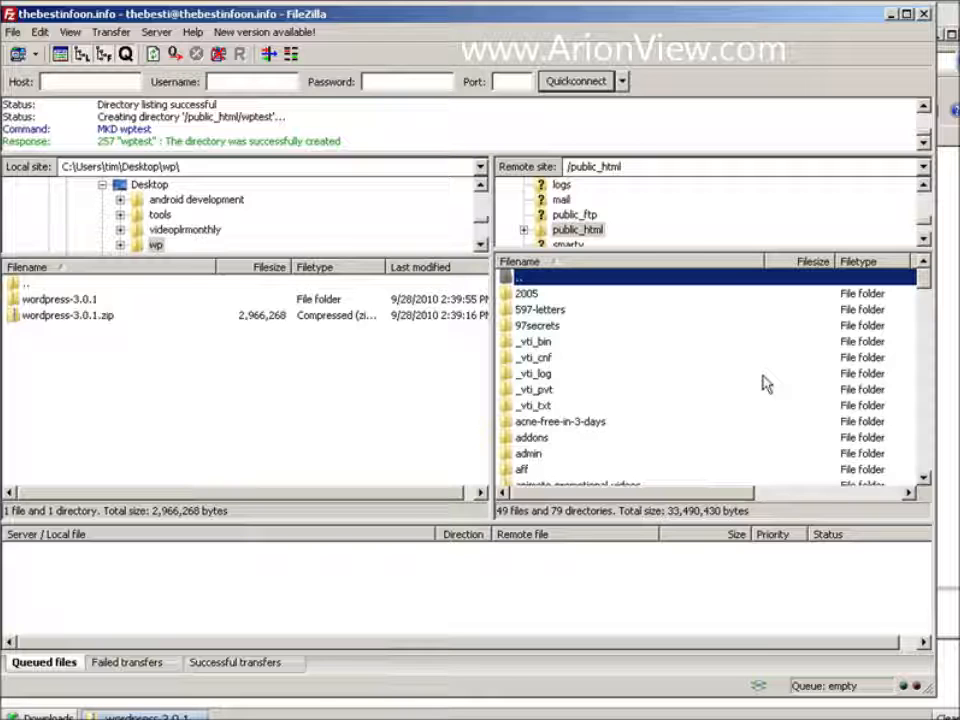
# Scroll the remote pane and select the new wptest folder.
pyautogui.click(536, 389)
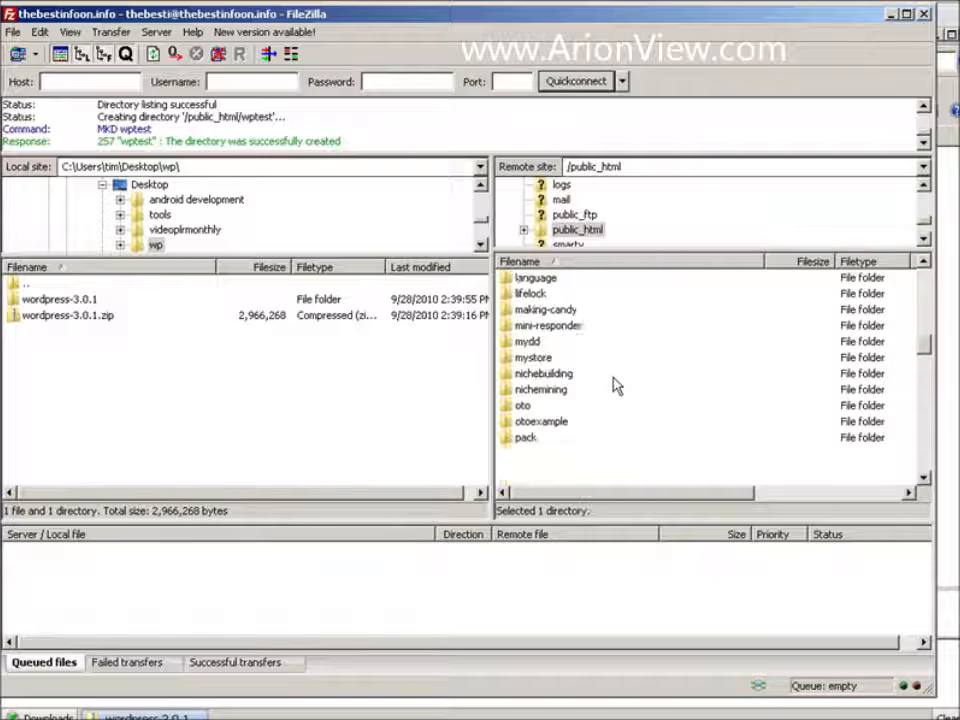
pyautogui.scroll(-3)
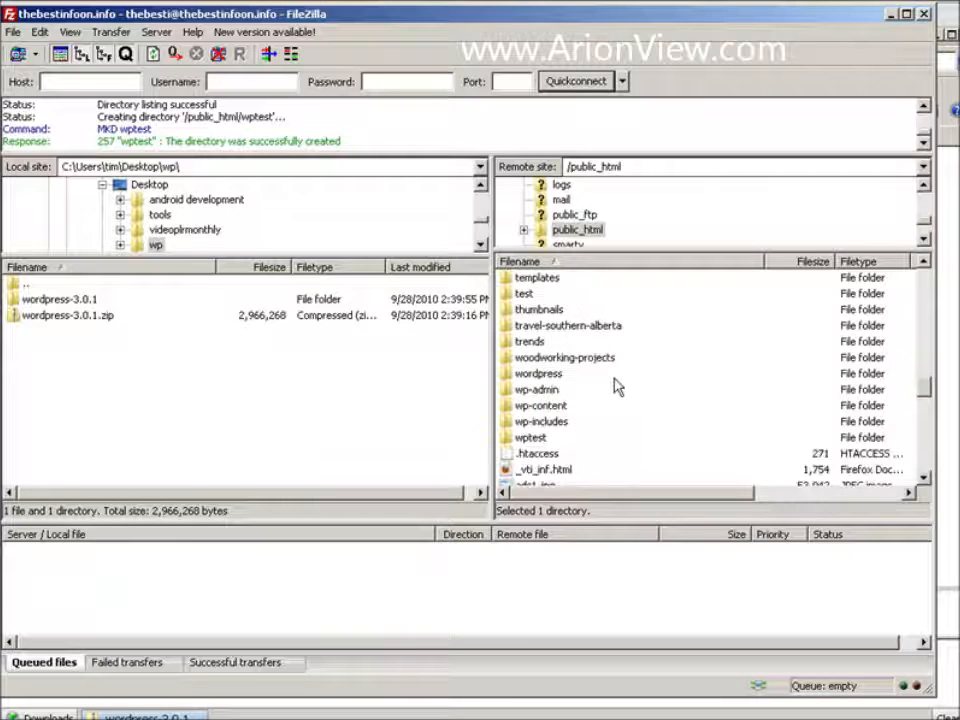
pyautogui.moveTo(590, 400)
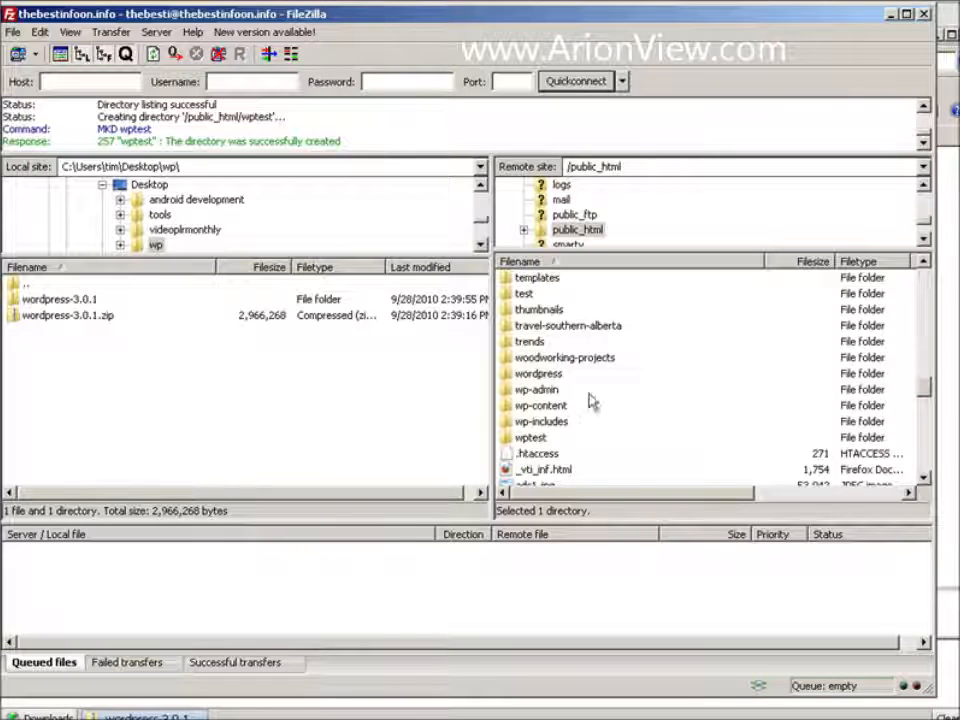
pyautogui.scroll(-3)
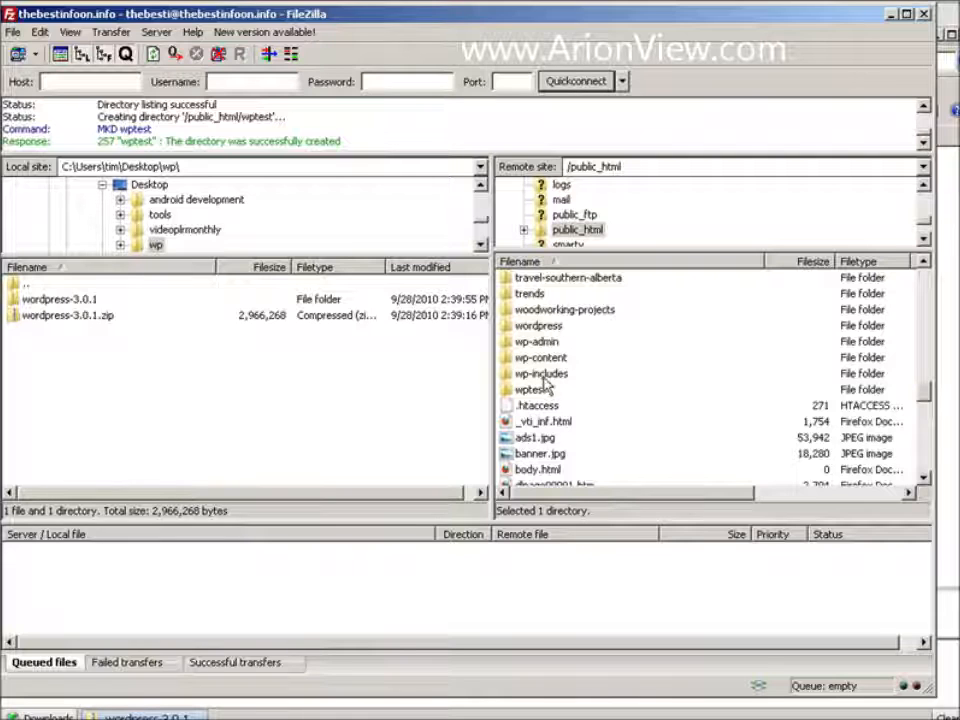
pyautogui.click(532, 389)
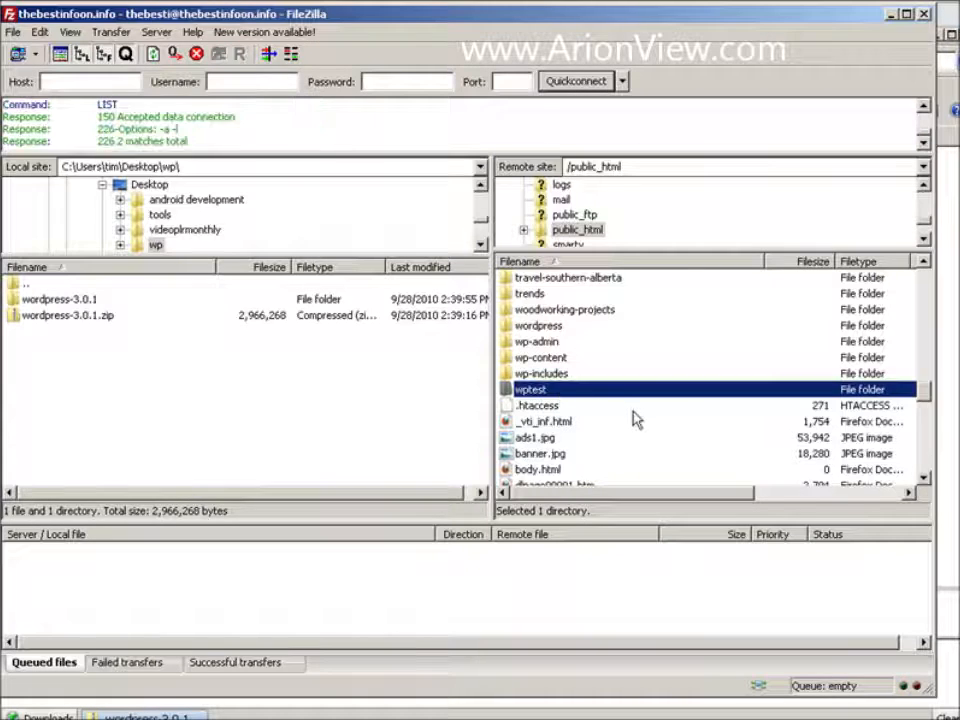
# Open local wp > wordpress-3.0.1 > wordpress and select all WordPress files.
pyautogui.doubleClick(532, 388)
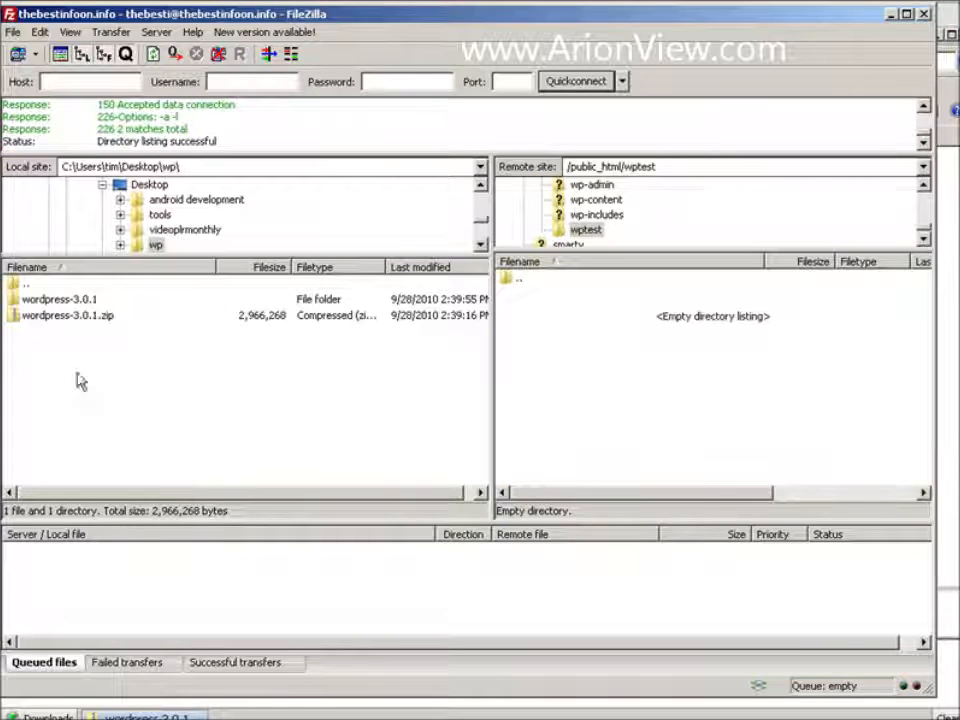
pyautogui.doubleClick(63, 299)
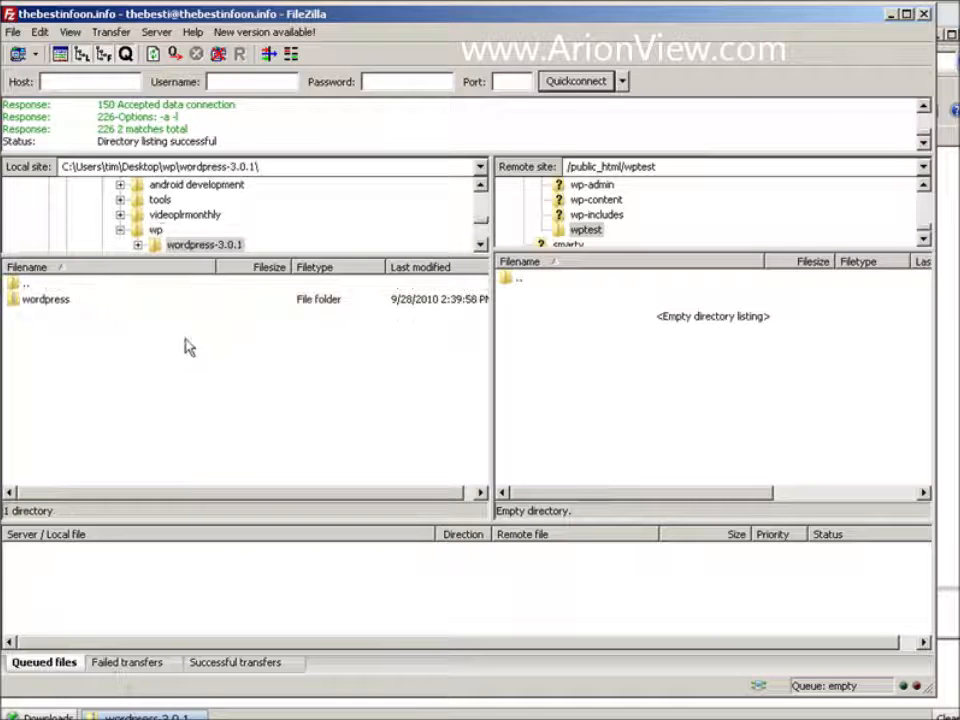
pyautogui.doubleClick(45, 299)
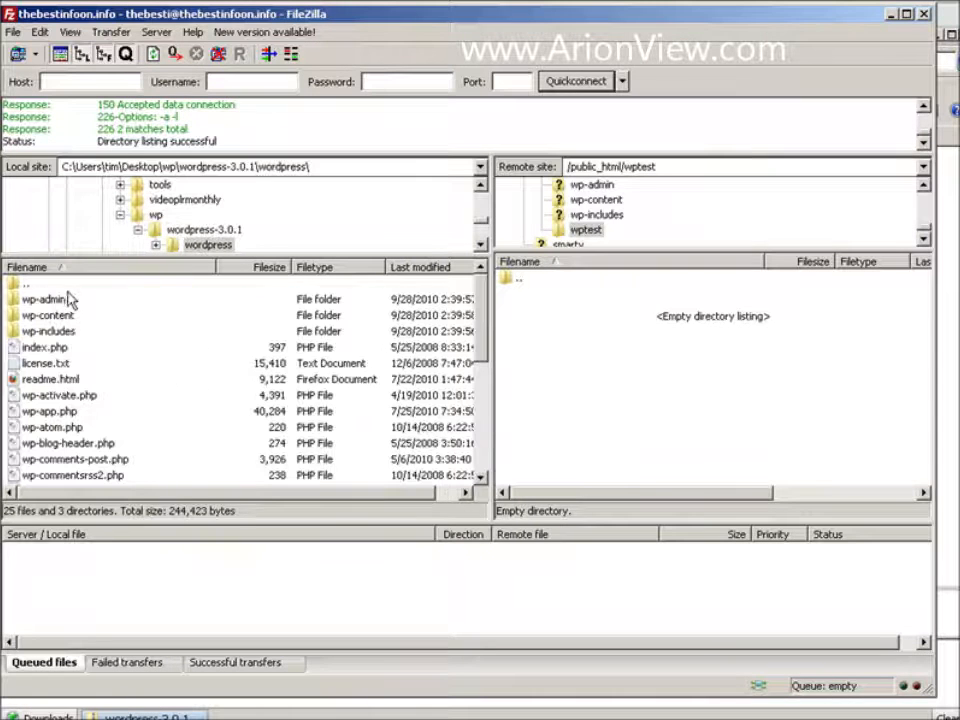
pyautogui.click(43, 299)
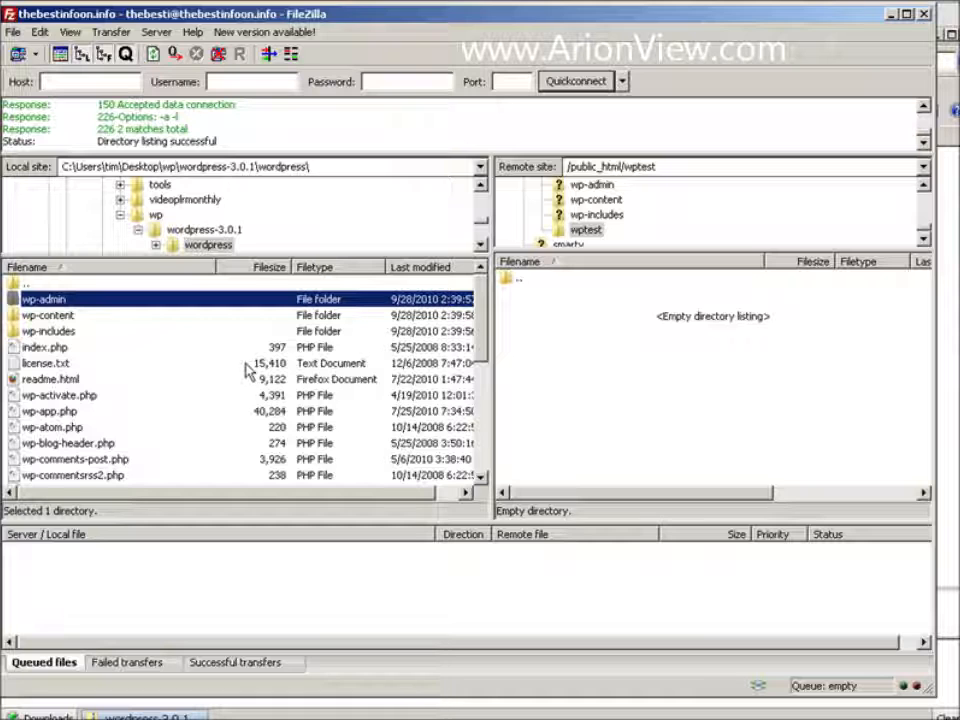
pyautogui.press('ctrl+a')
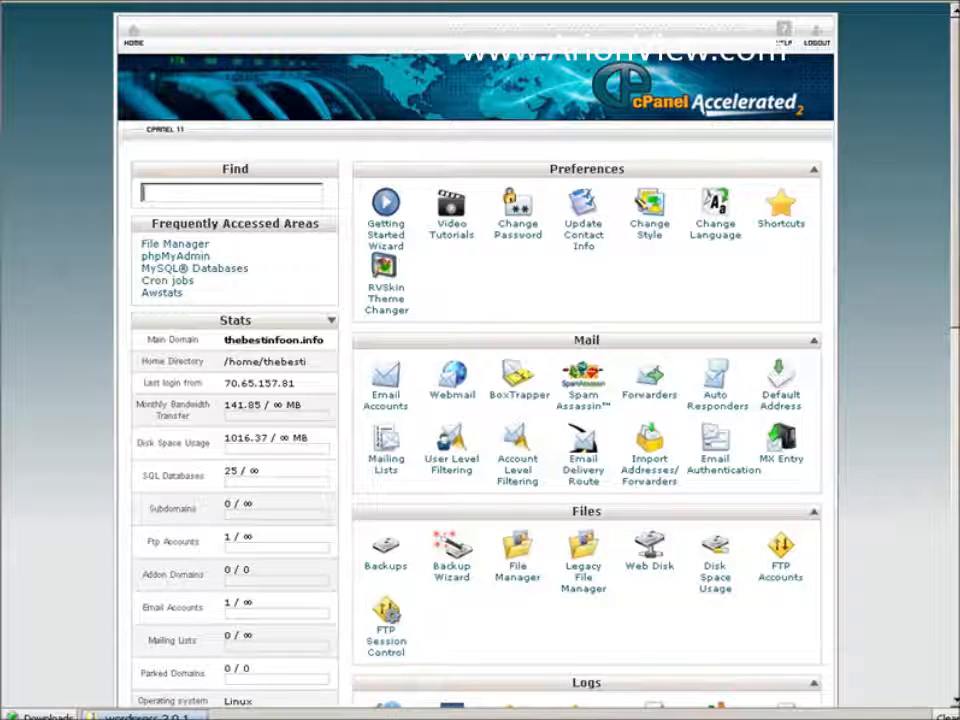
# Create the MySQL database thebesti_wptest from cPanel's MySQL Databases page.
pyautogui.scroll(-3)
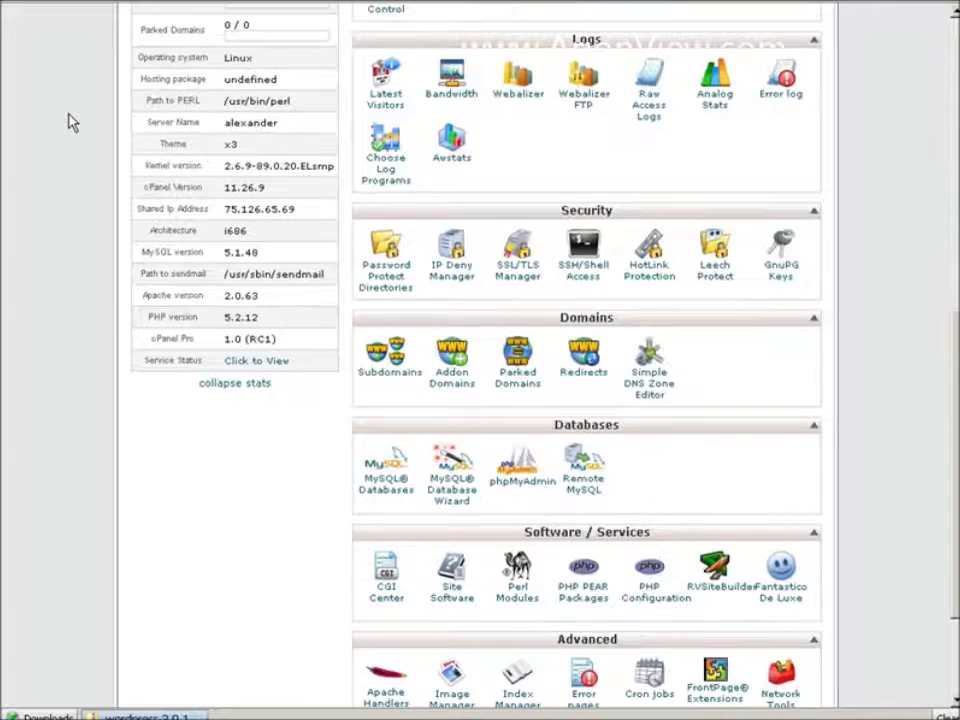
pyautogui.scroll(-3)
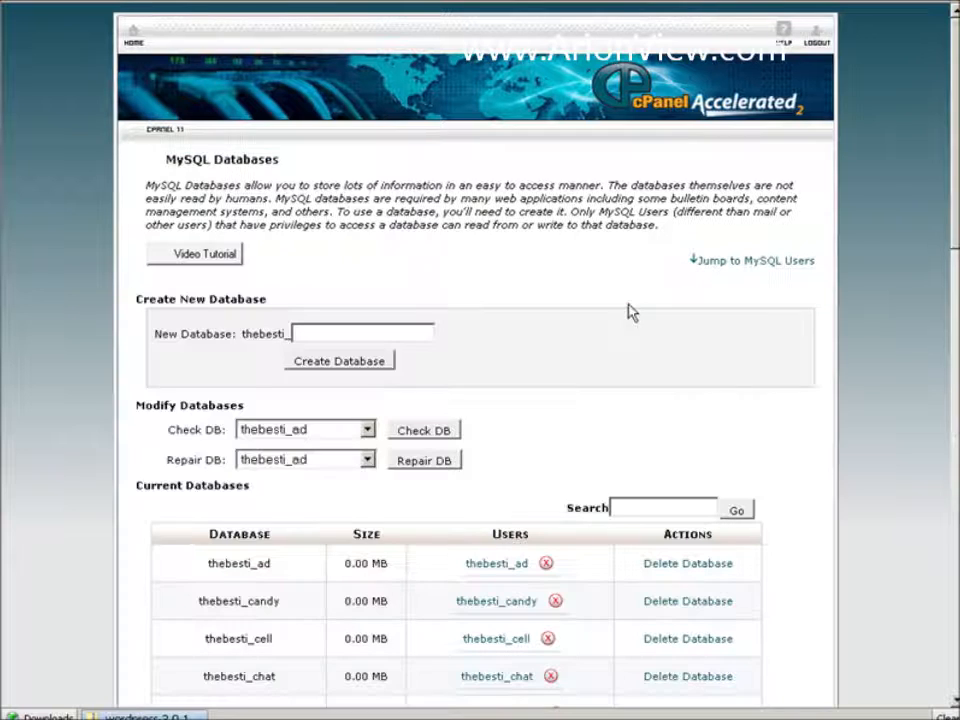
pyautogui.scroll(-3)
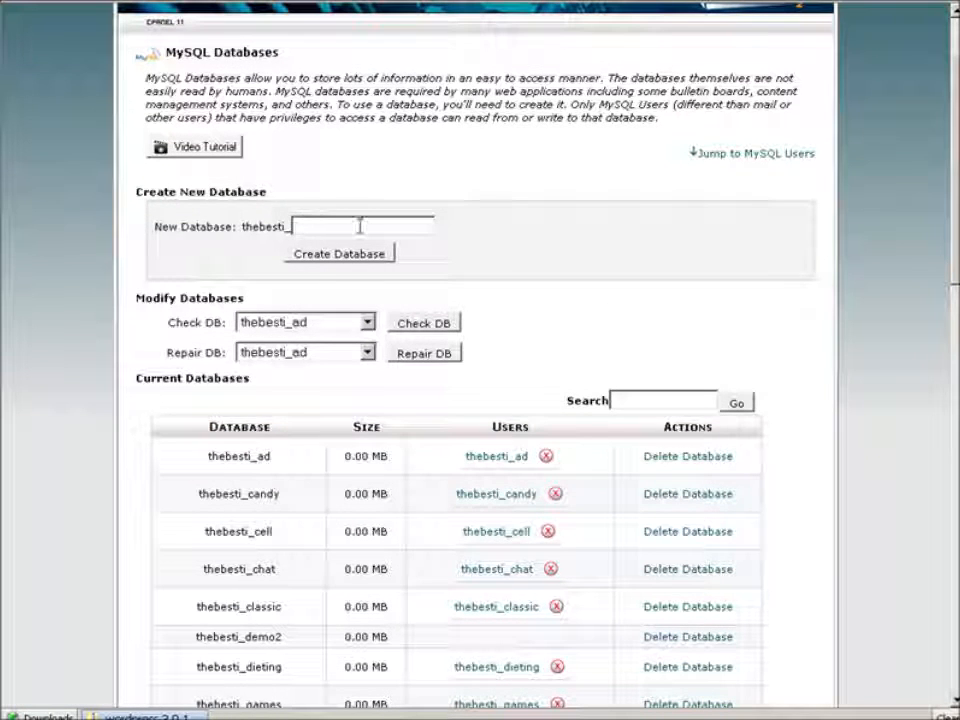
pyautogui.write('wp')
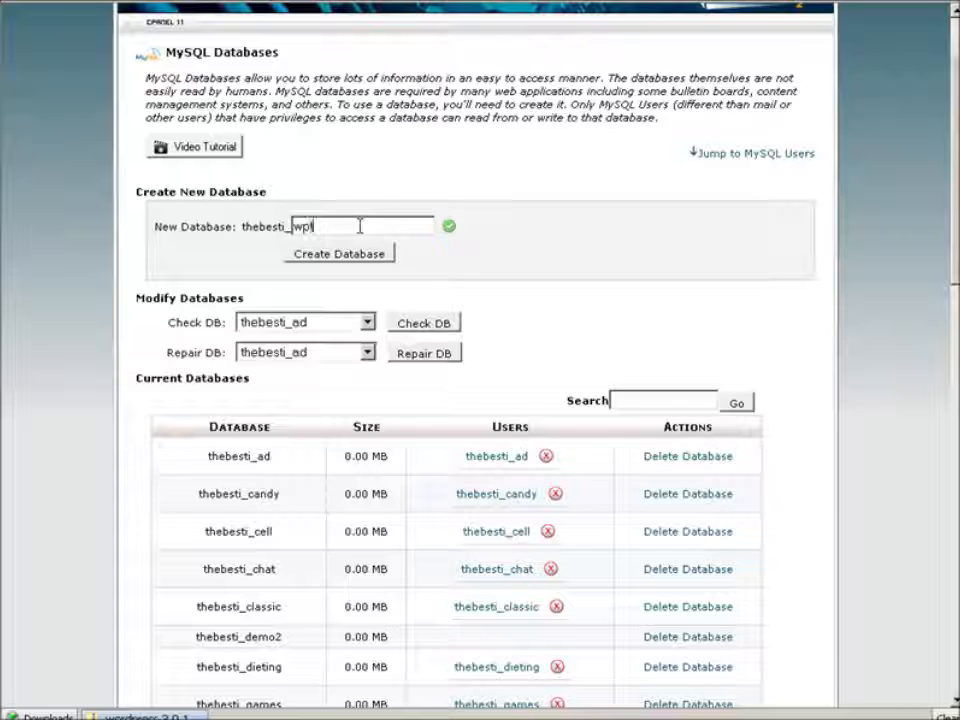
pyautogui.write('test')
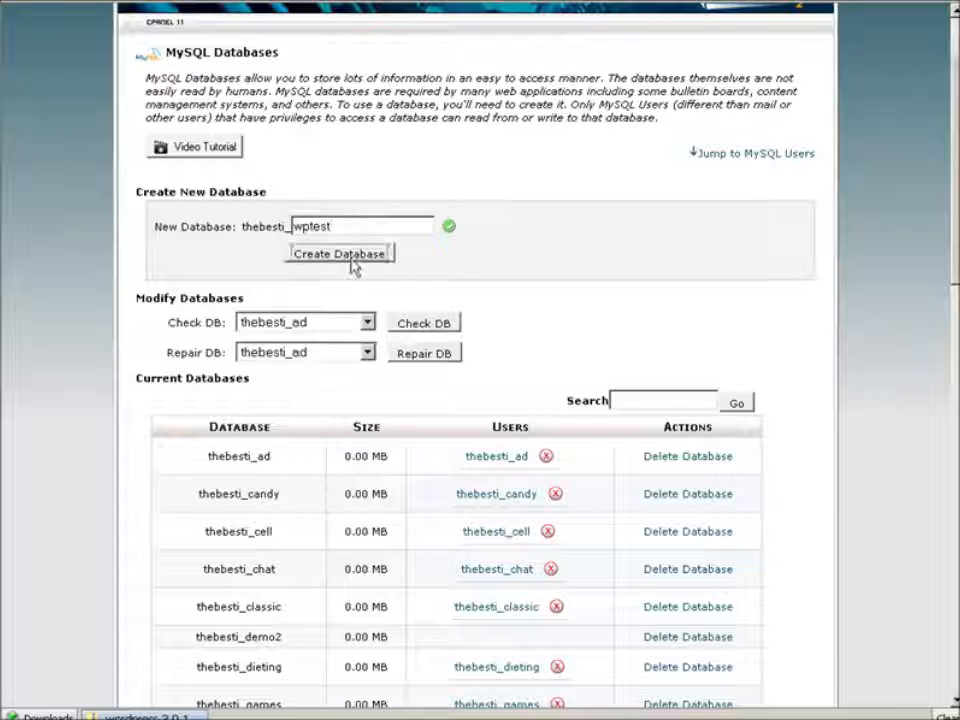
pyautogui.click(338, 253)
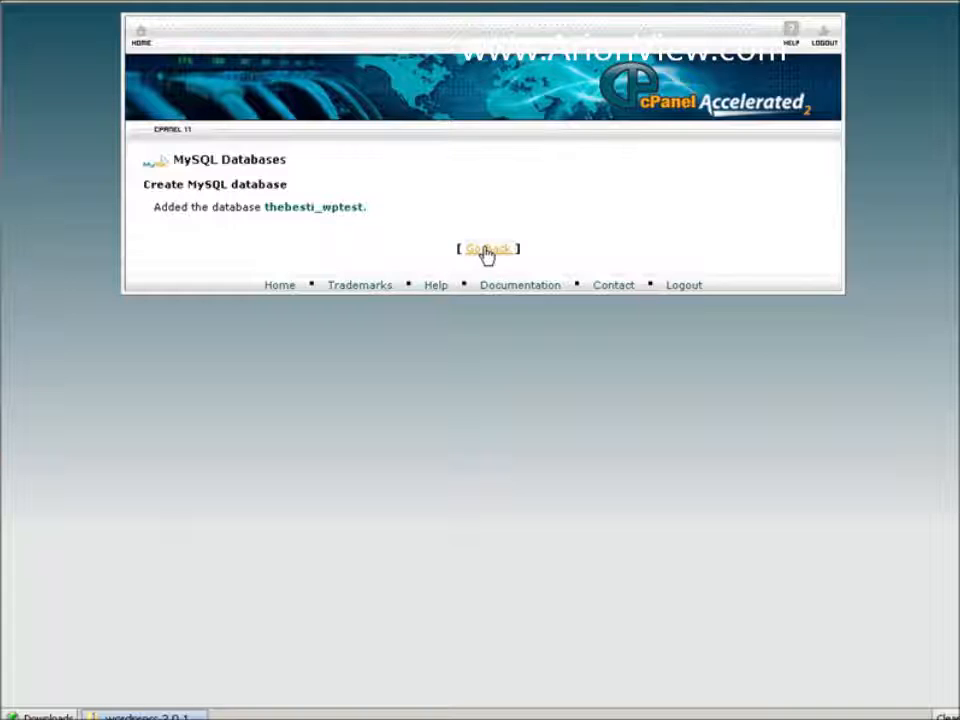
# Go back and create MySQL user wptest, entering its password twice.
pyautogui.click(488, 249)
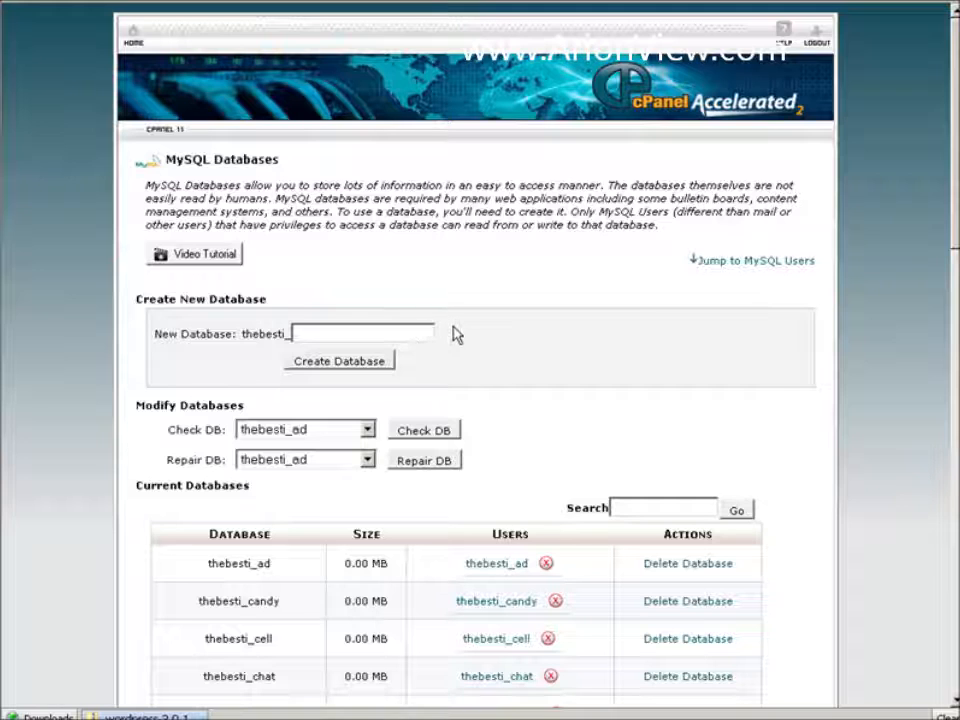
pyautogui.scroll(-3)
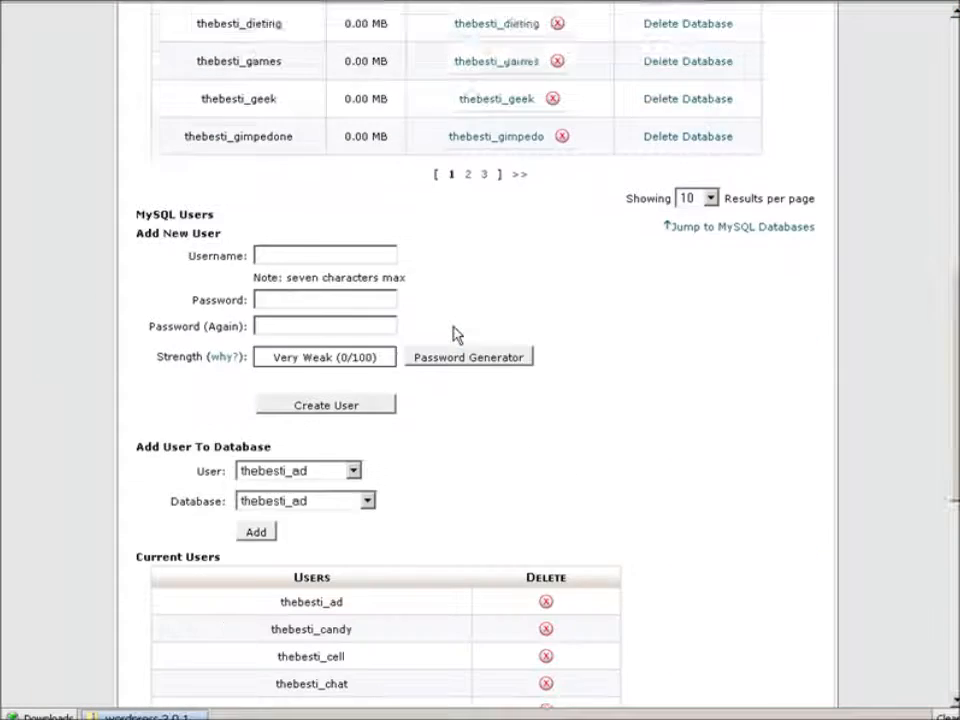
pyautogui.scroll(-3)
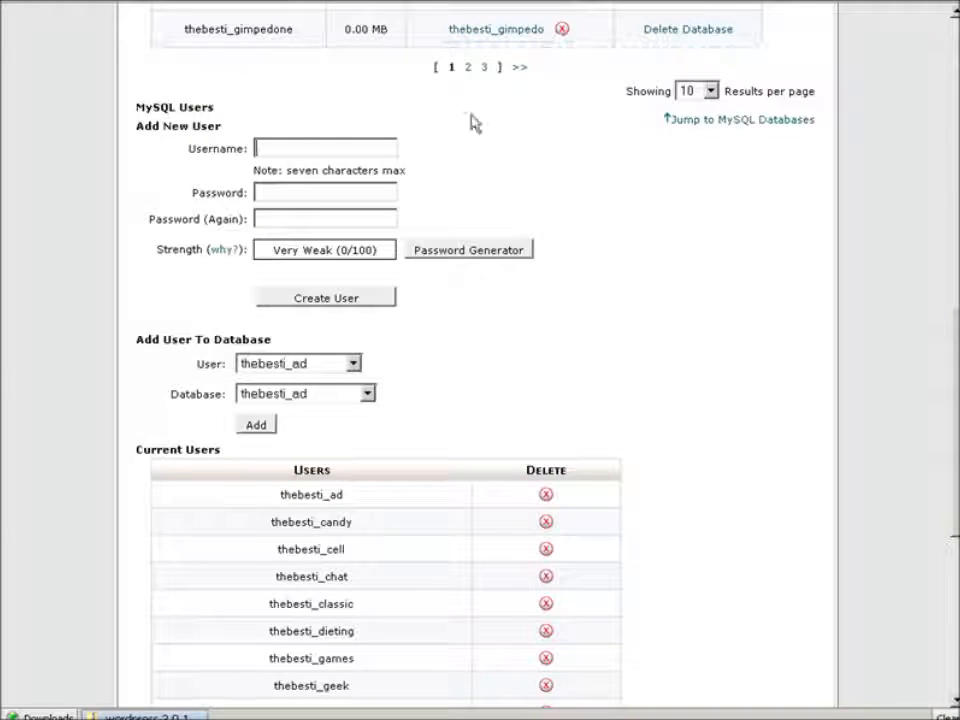
pyautogui.write('wptest')
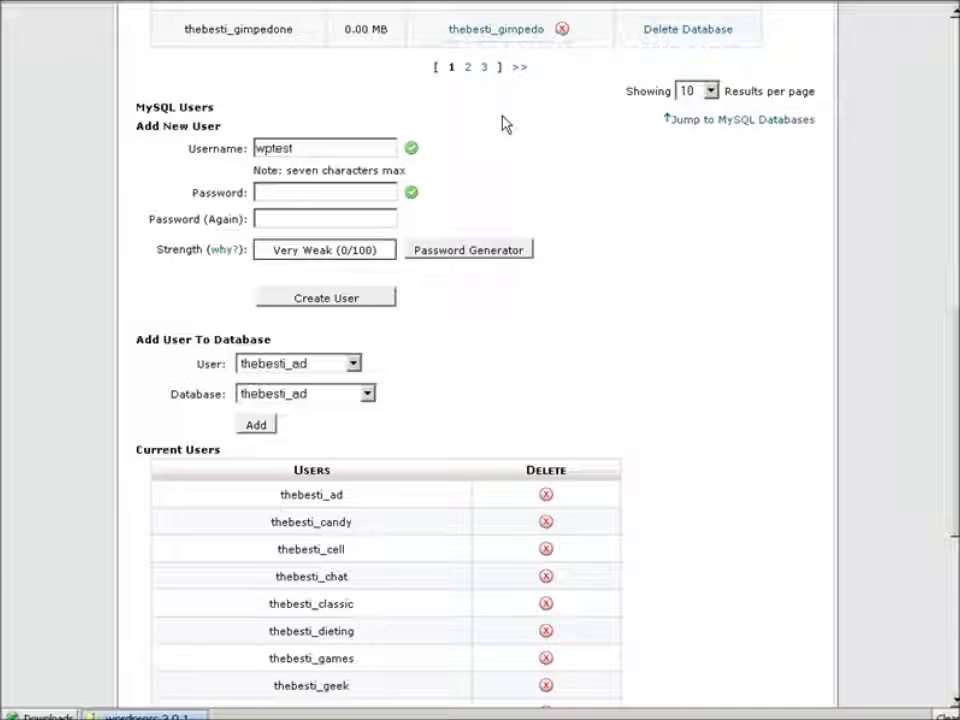
pyautogui.write('•••••')
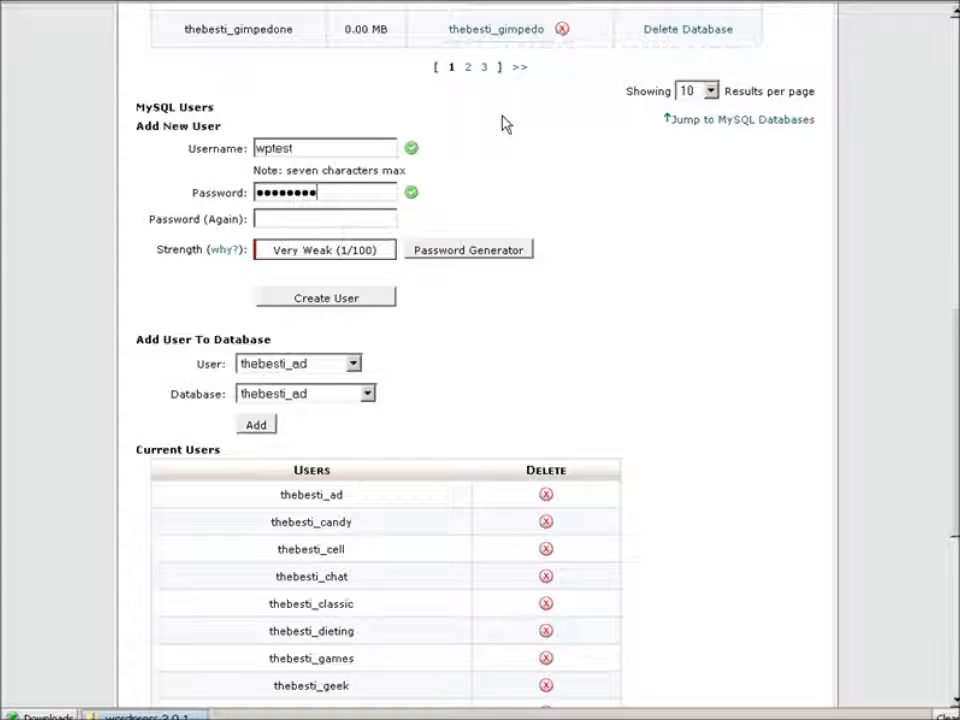
pyautogui.write('•')
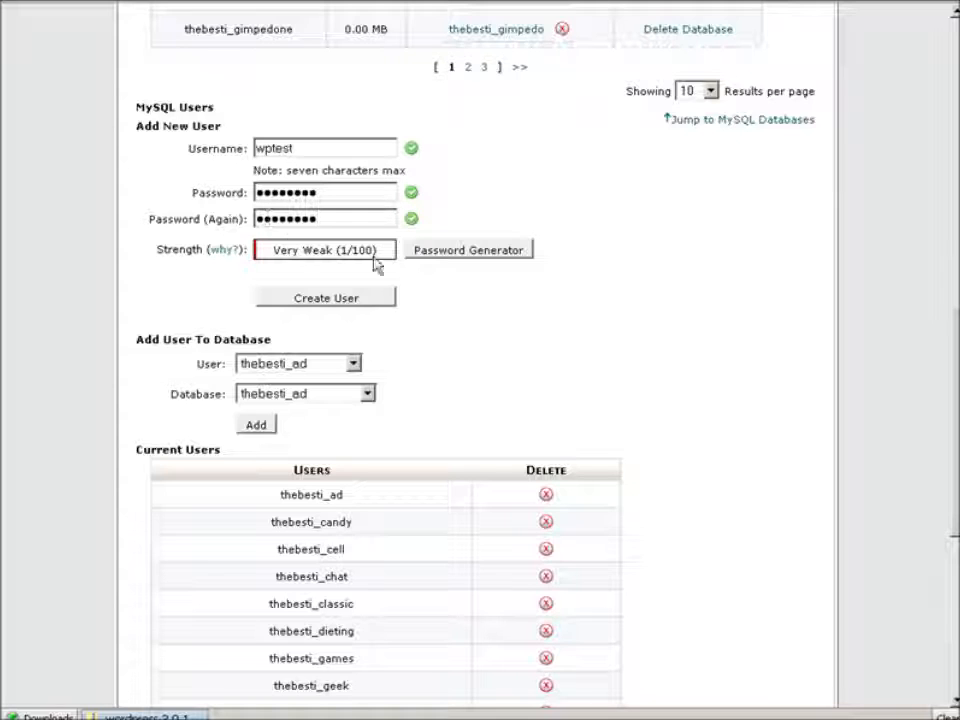
pyautogui.moveTo(480, 258)
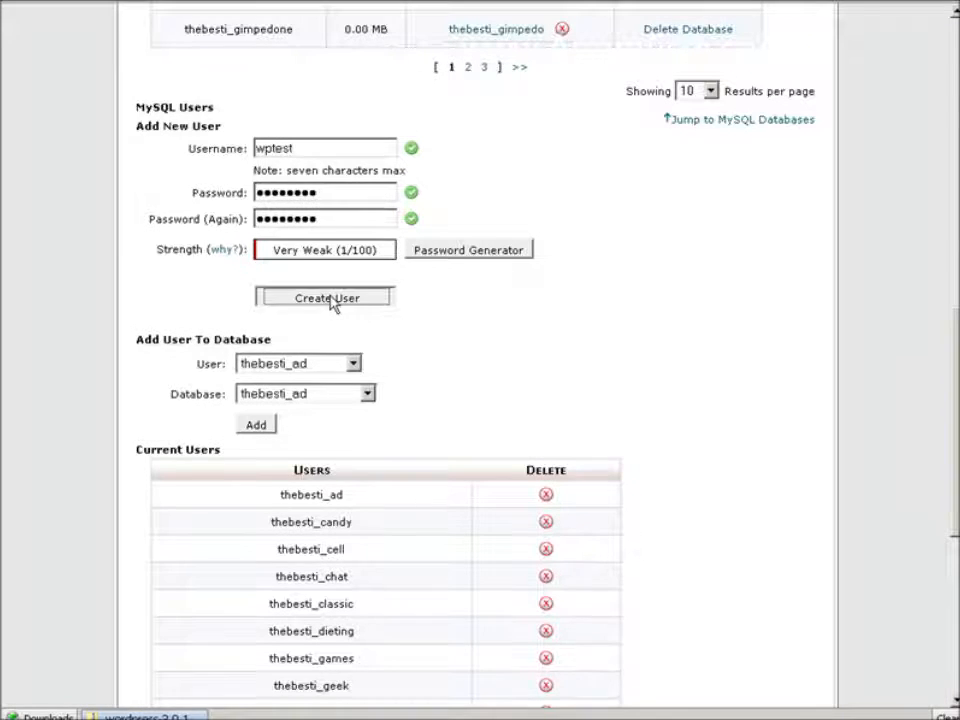
pyautogui.click(324, 297)
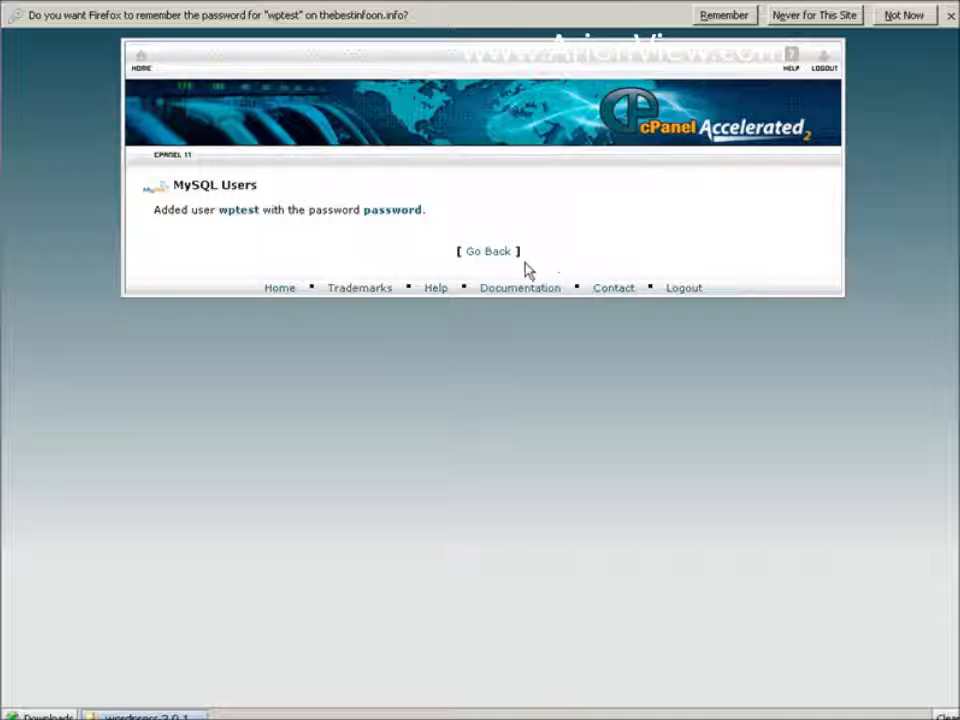
# Go back and scroll to Add User To Database for thebesti_wptest.
pyautogui.click(487, 251)
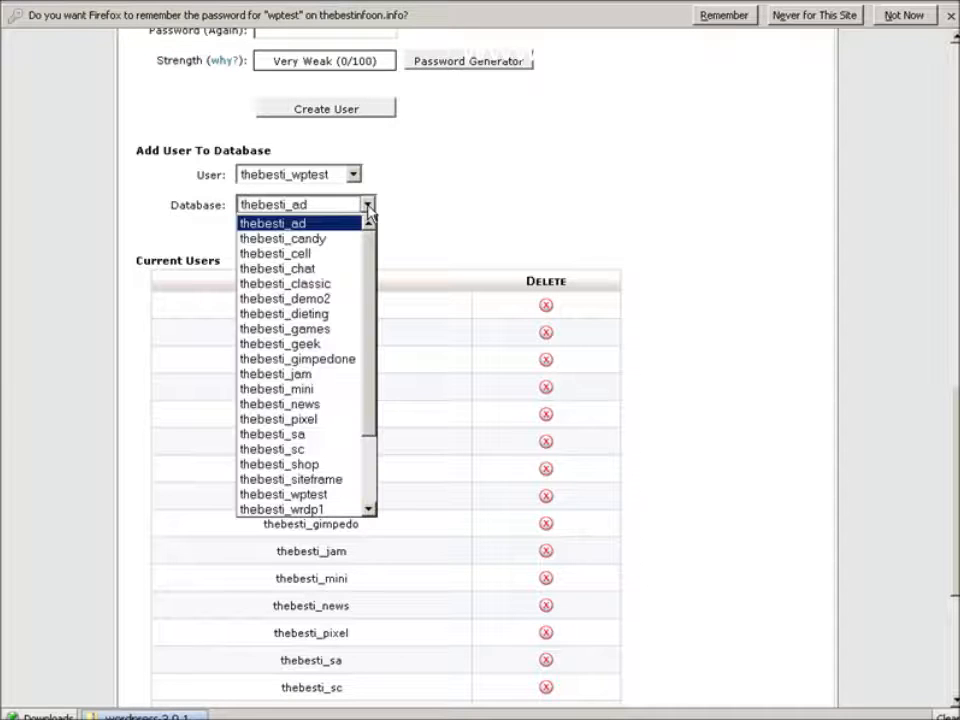
pyautogui.scroll(-3)
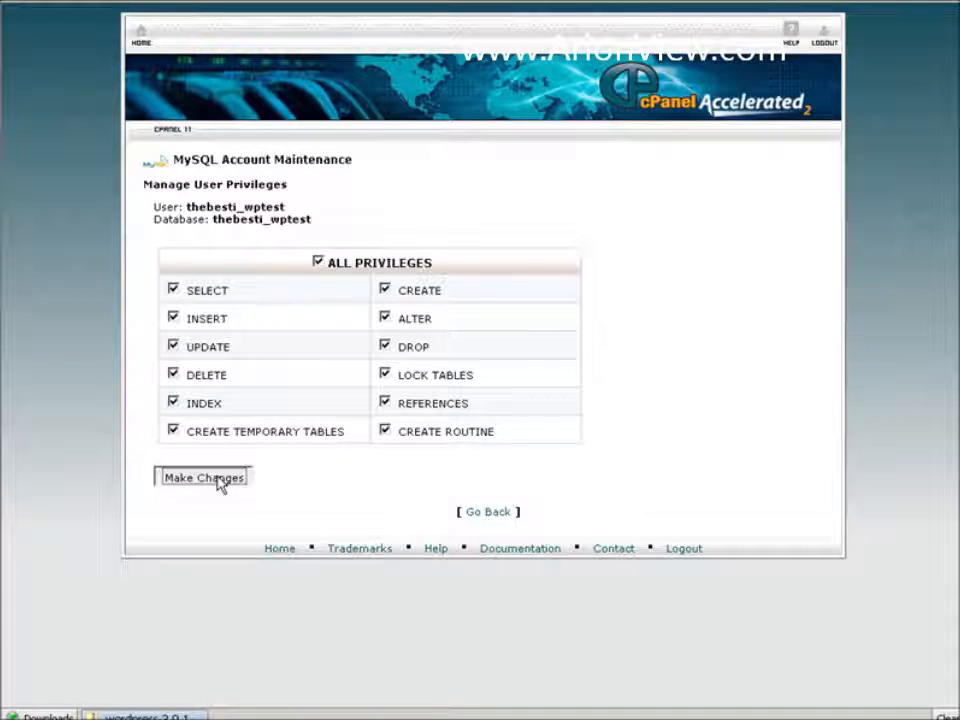
# Save ALL PRIVILEGES for thebesti_wptest on thebesti_wptest with Make Changes.
pyautogui.click(203, 477)
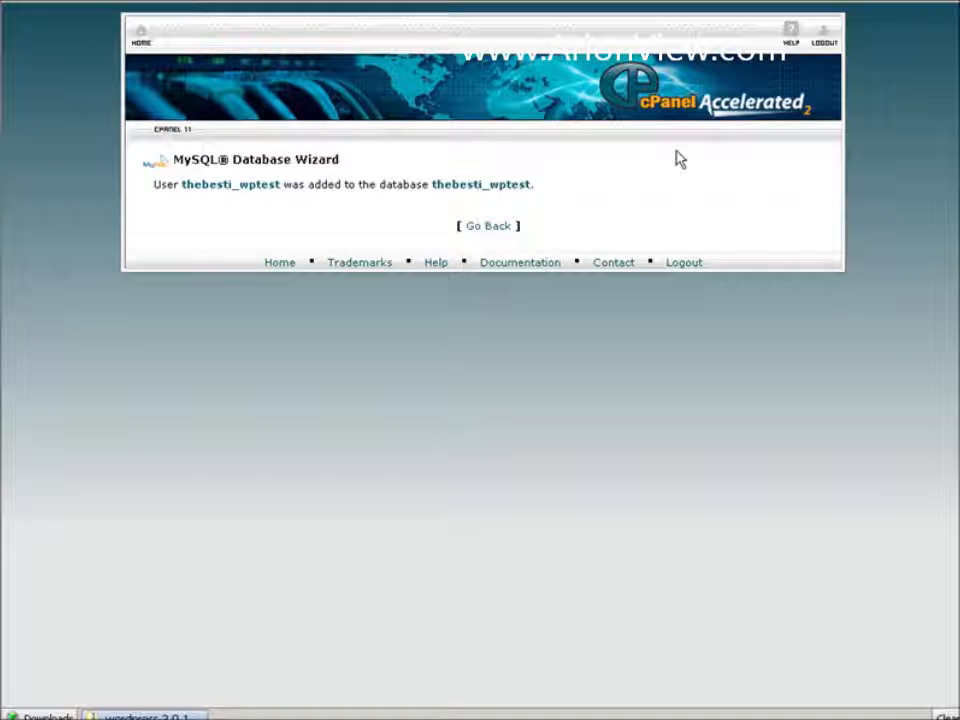
pyautogui.moveTo(624, 197)
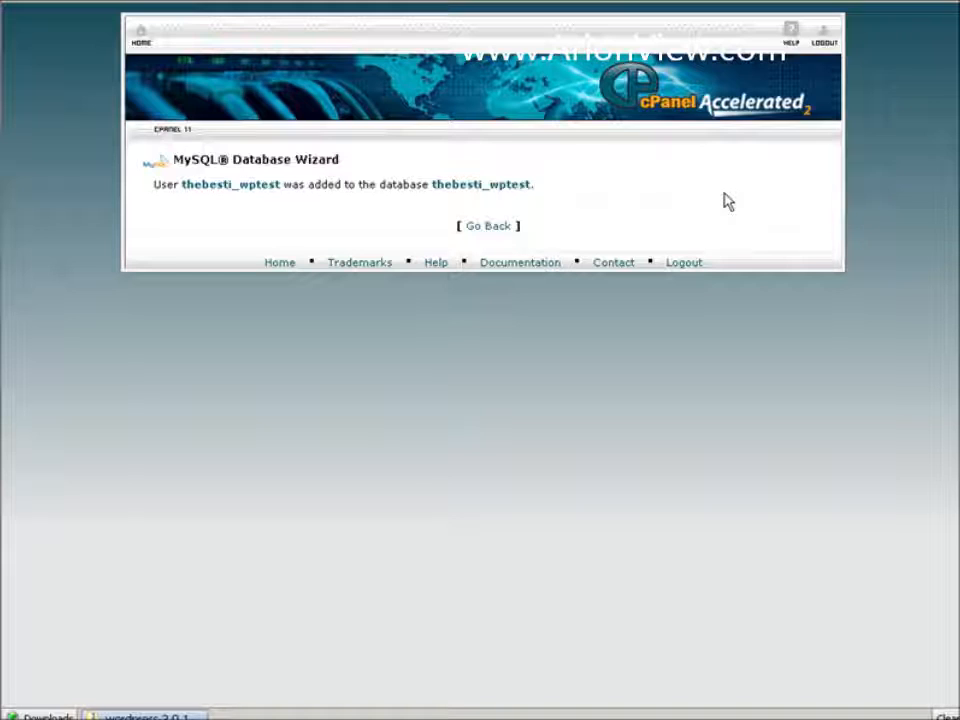
pyautogui.moveTo(782, 194)
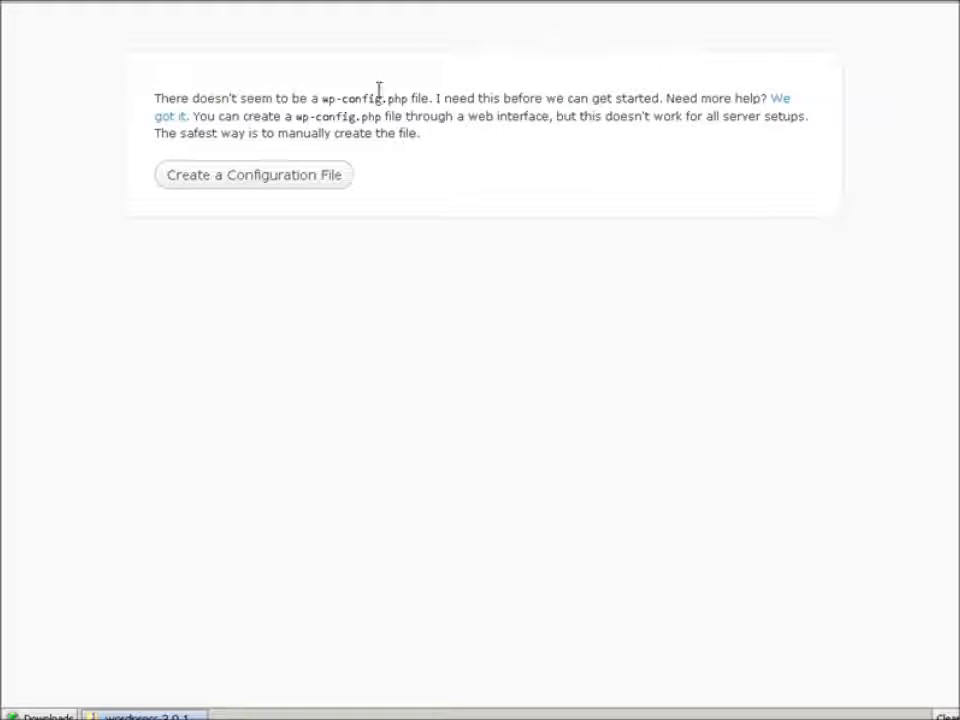
pyautogui.moveTo(561, 156)
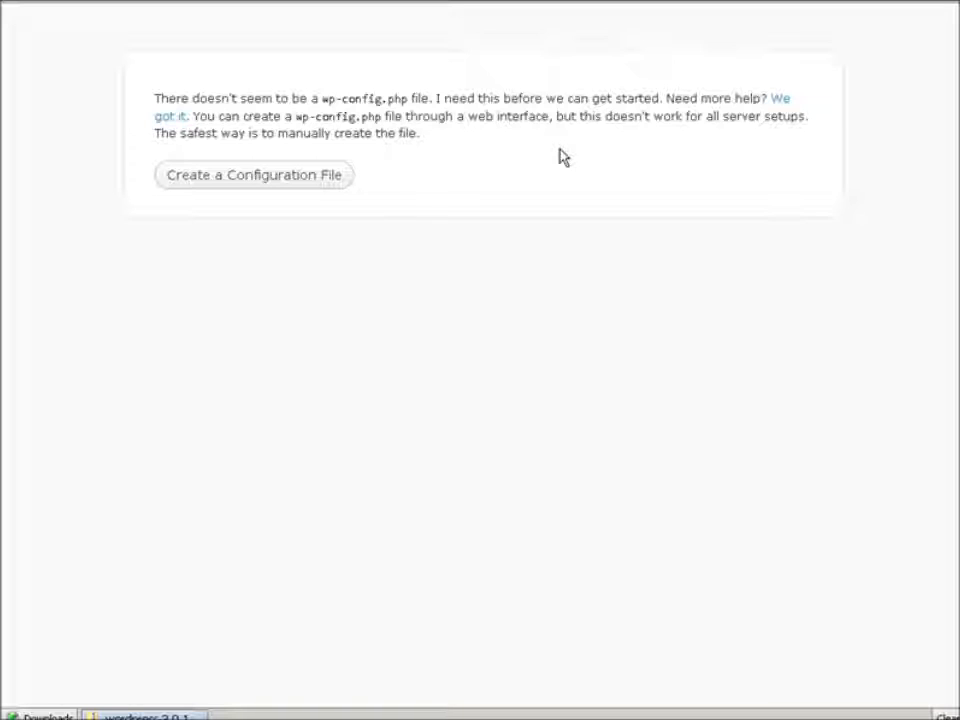
pyautogui.moveTo(435, 217)
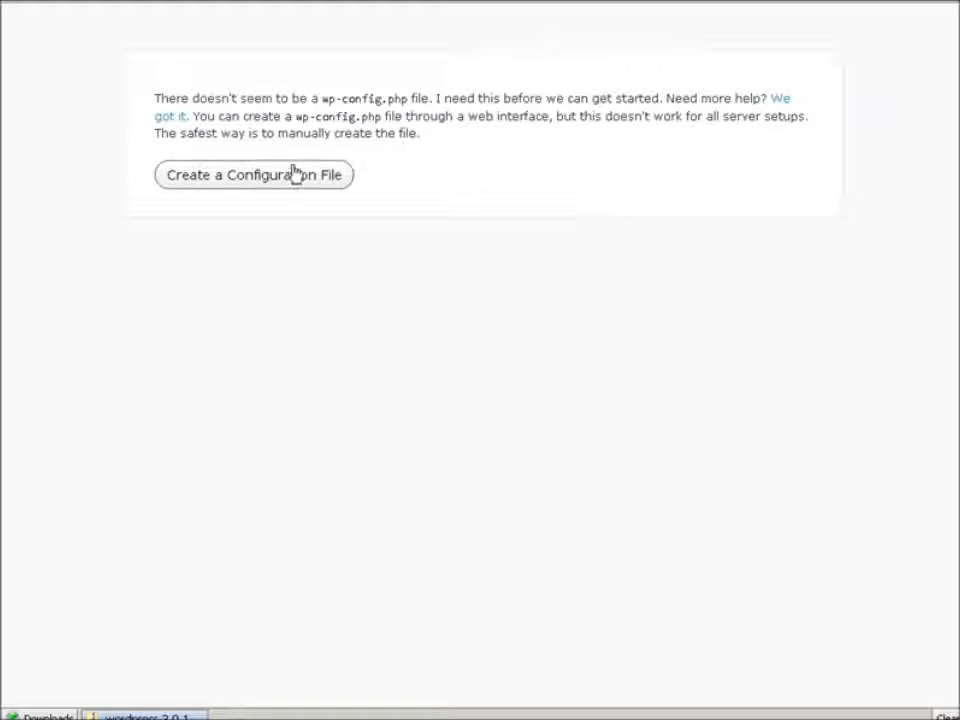
pyautogui.moveTo(611, 257)
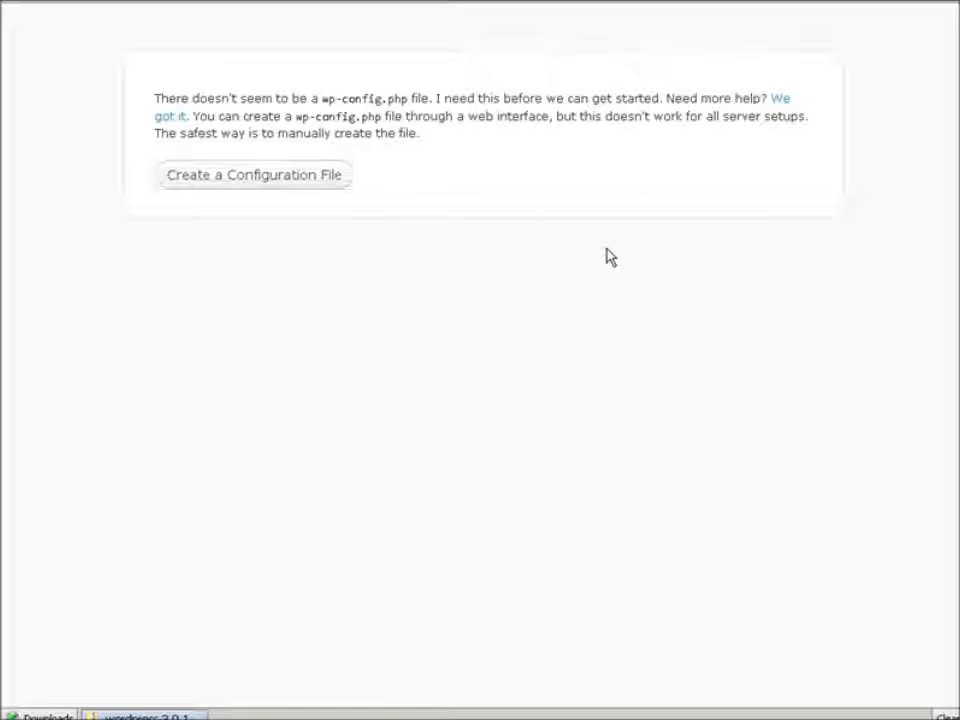
# Choose to create a WordPress configuration file to reach the setup welcome page.
pyautogui.click(254, 174)
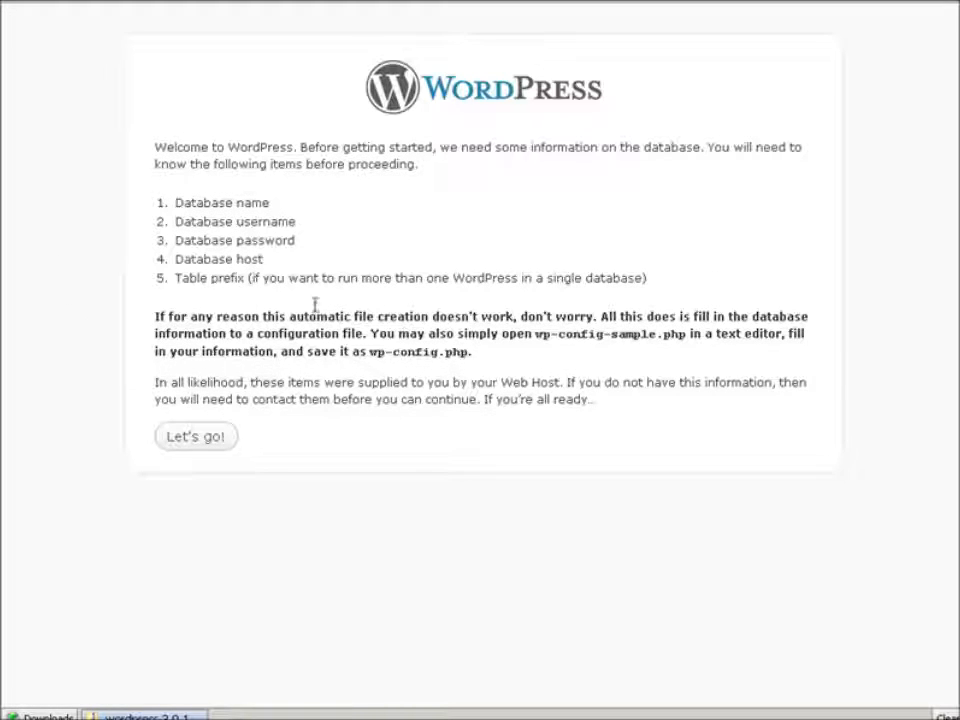
# Open the database connection form and select the default Database Name for replacement.
pyautogui.click(196, 436)
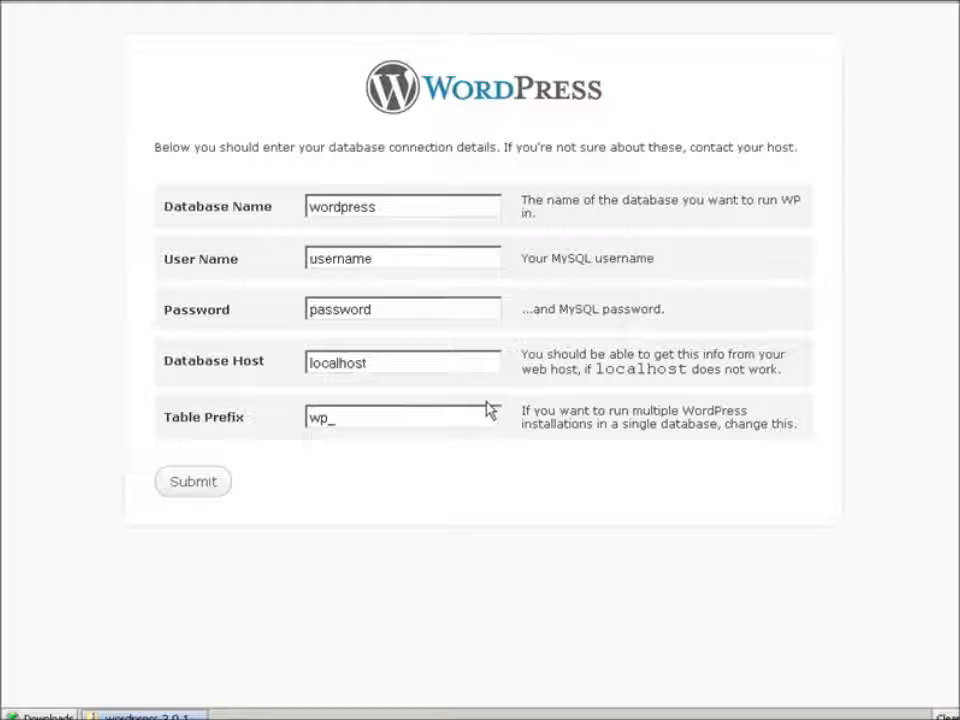
pyautogui.doubleClick(355, 206)
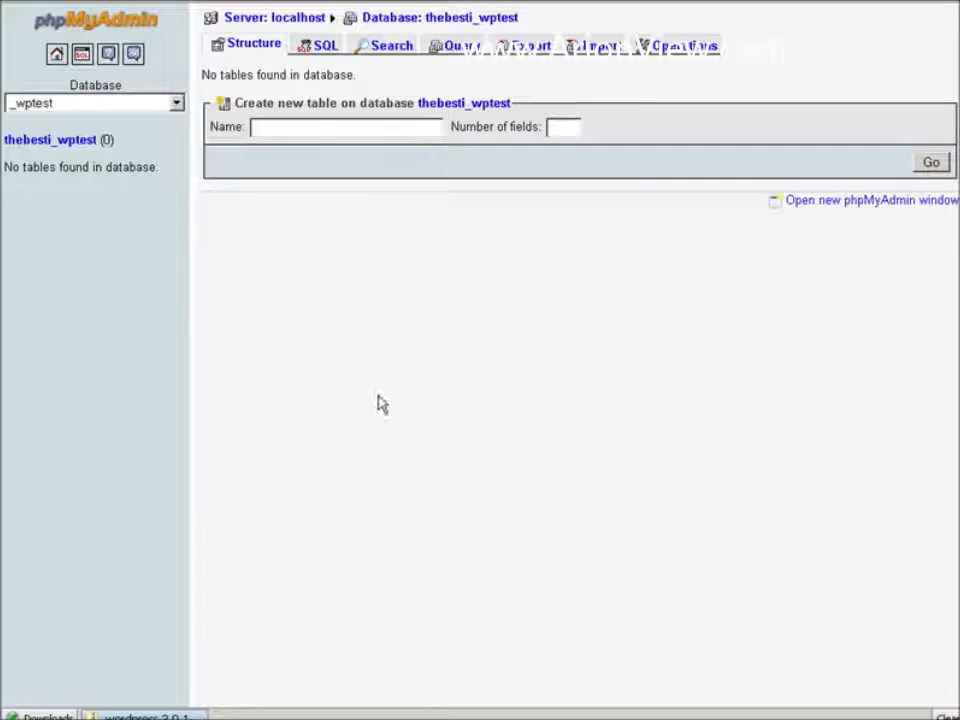
pyautogui.moveTo(205, 288)
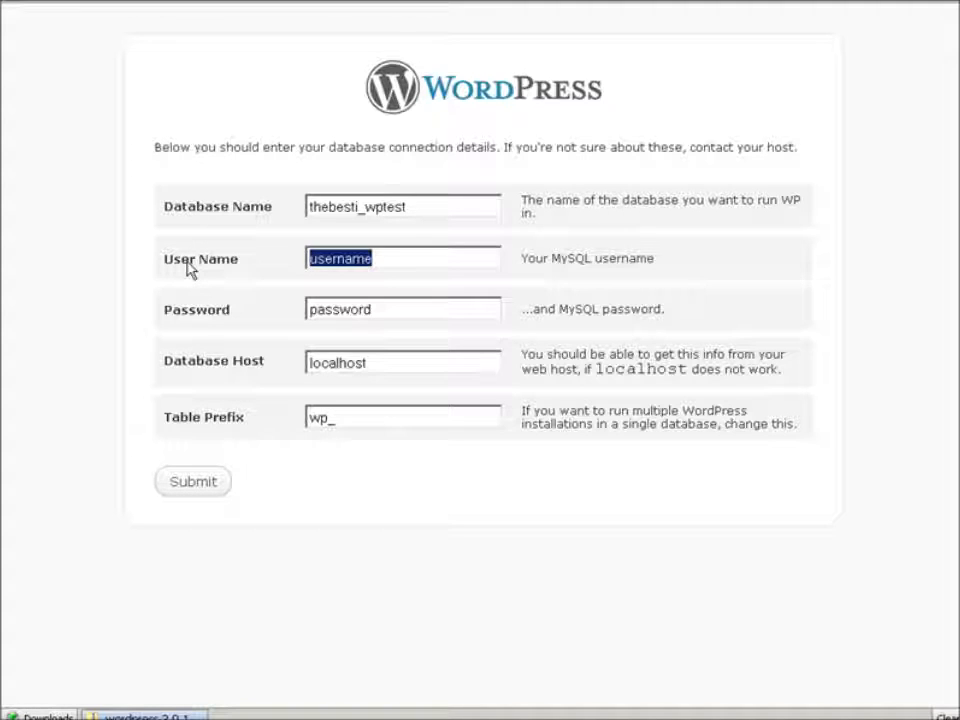
pyautogui.write('thebesti_wptest')
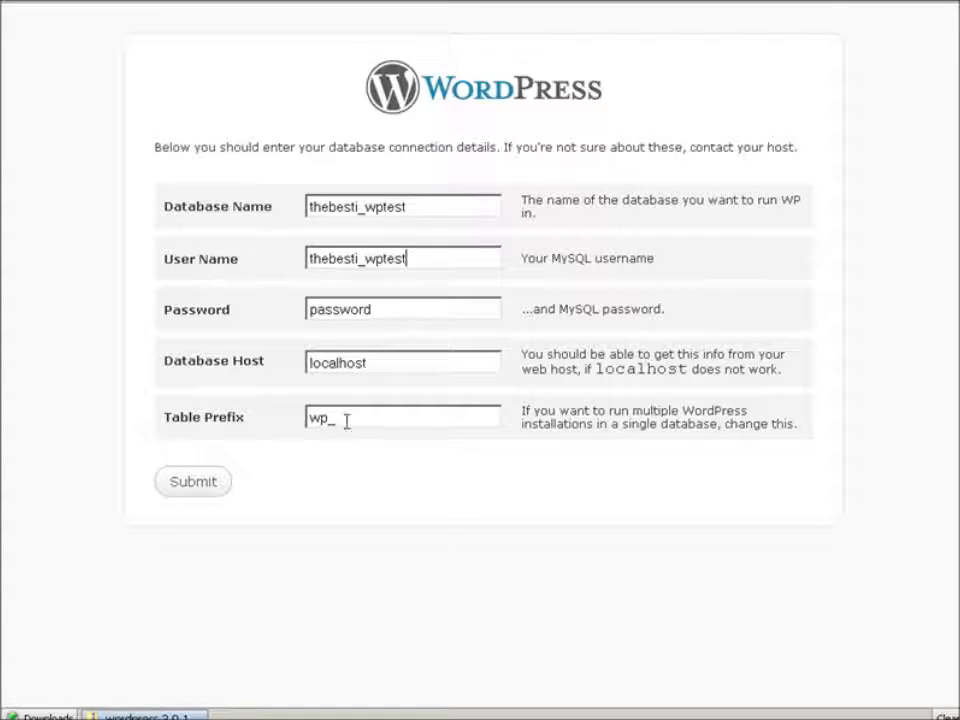
pyautogui.moveTo(257, 473)
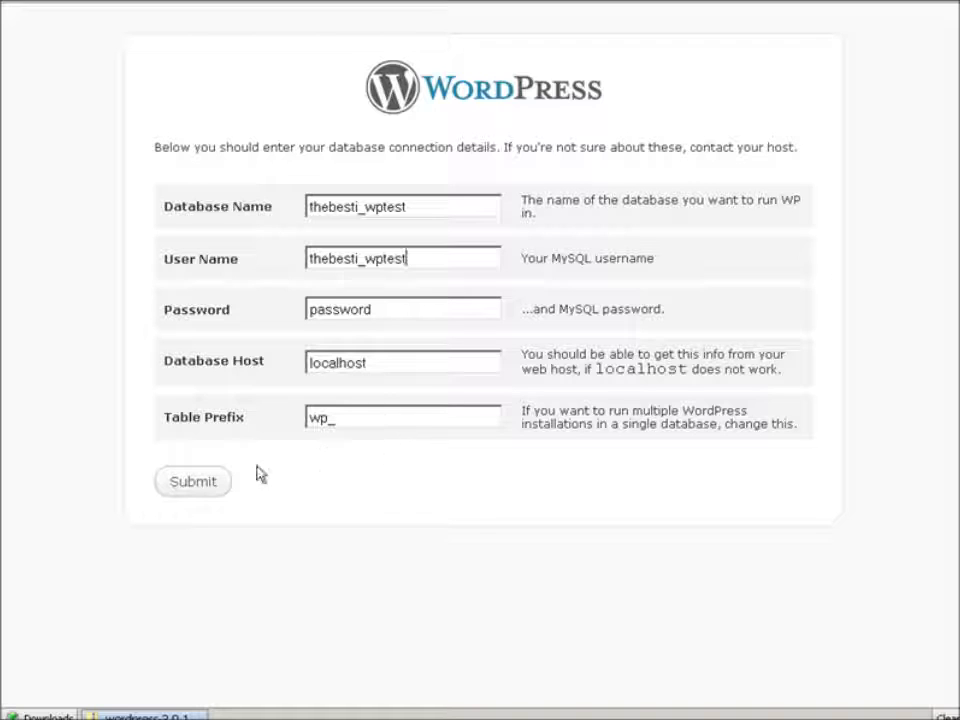
pyautogui.click(192, 481)
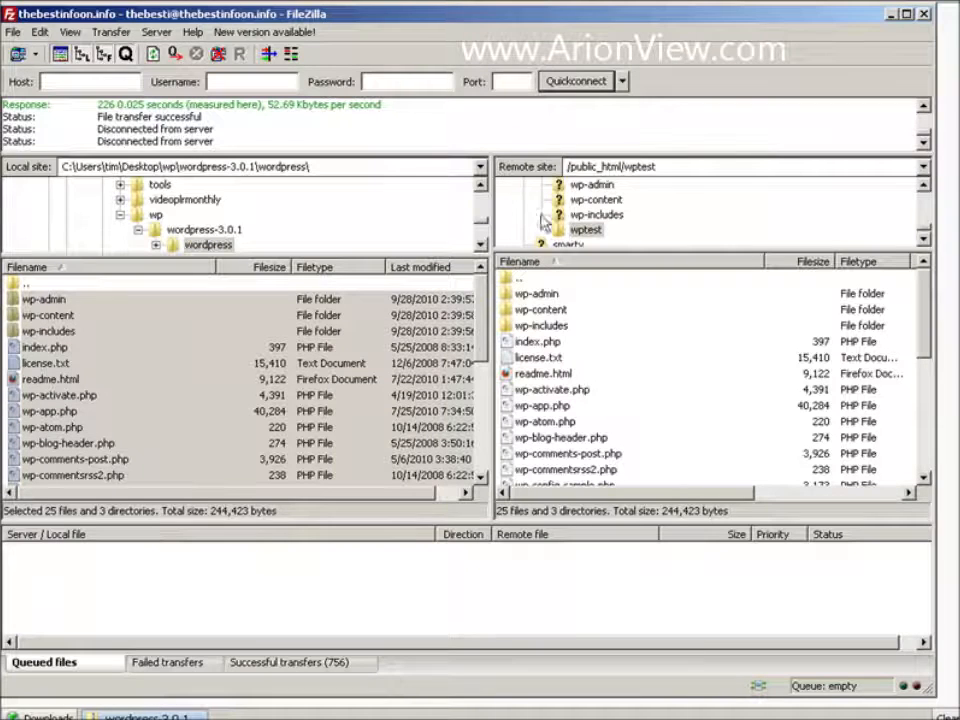
# Confirm 777 file attributes on the remote wptest folder under public_html.
pyautogui.click(670, 166)
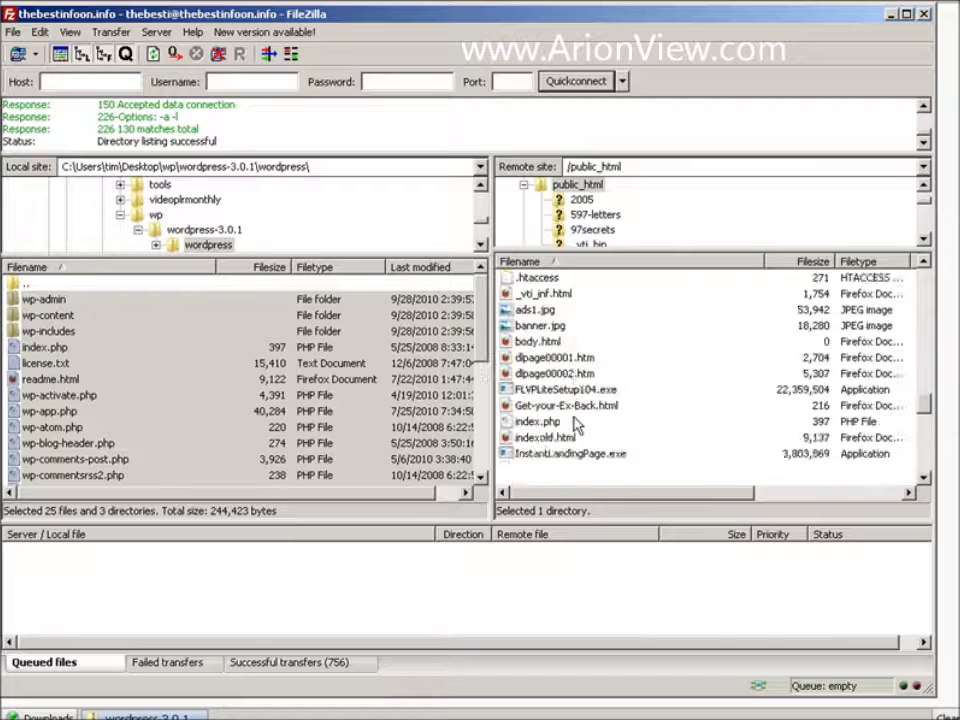
pyautogui.rightClick(540, 357)
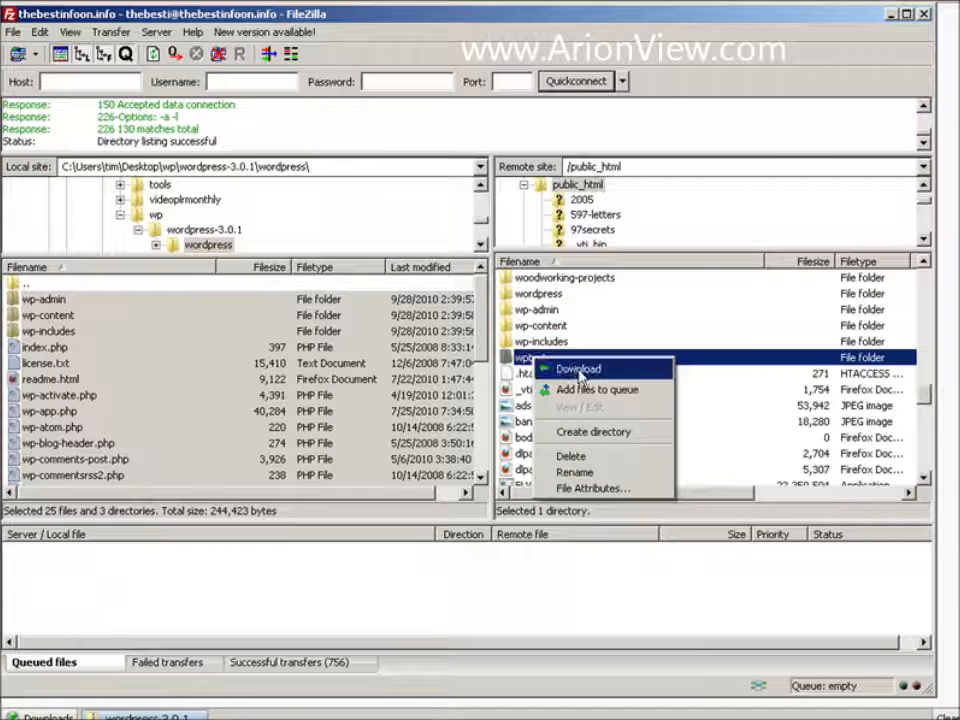
pyautogui.click(593, 488)
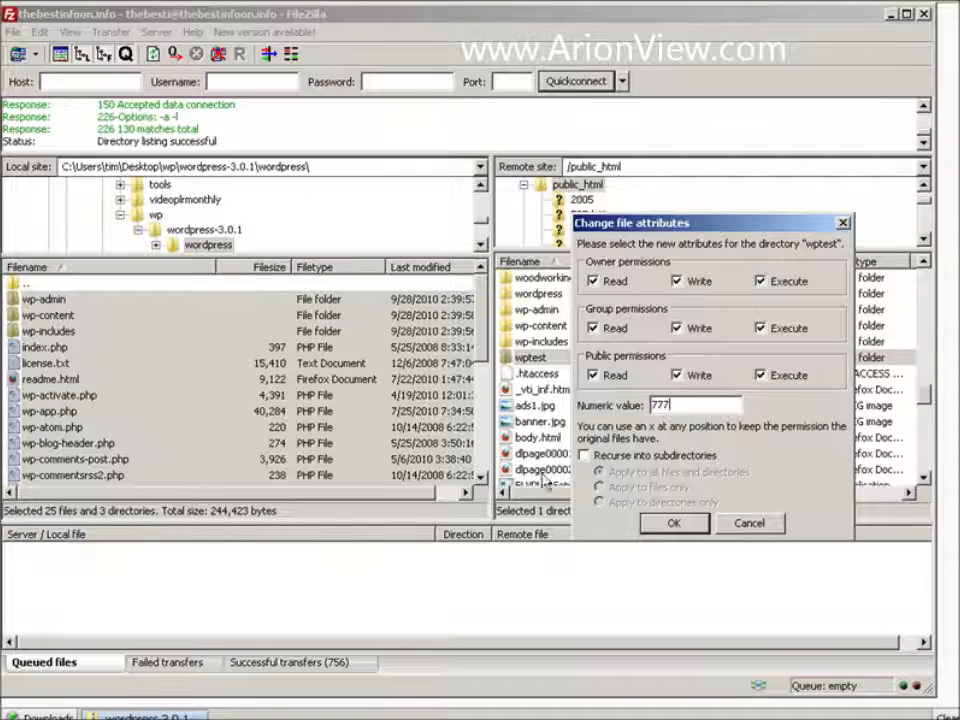
pyautogui.click(674, 523)
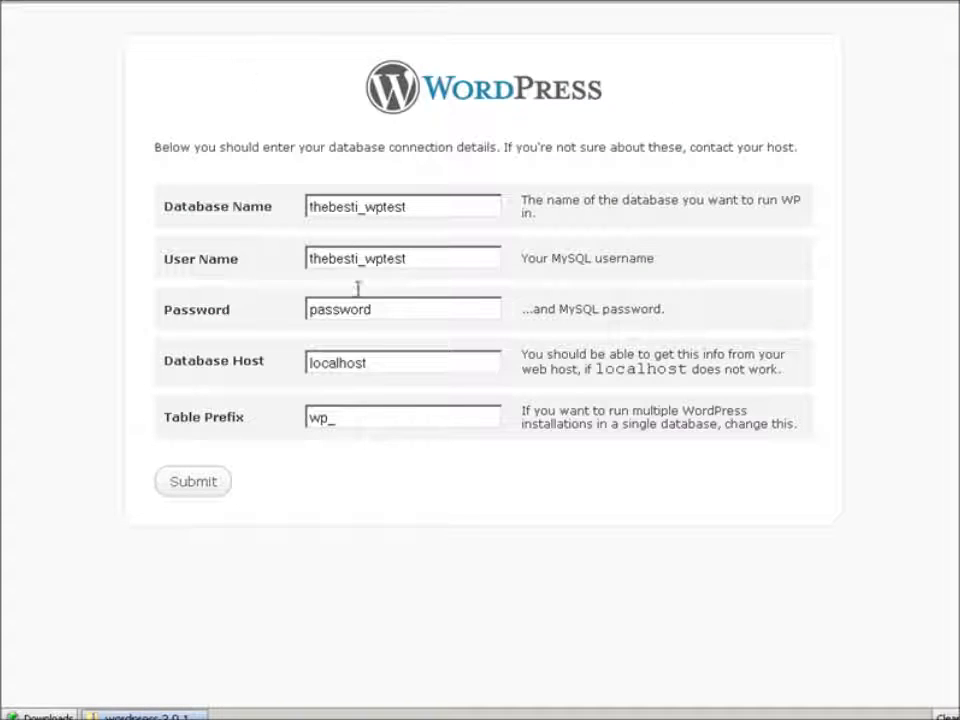
# Submit the database details, run the install, and enter site title 'test'.
pyautogui.click(192, 481)
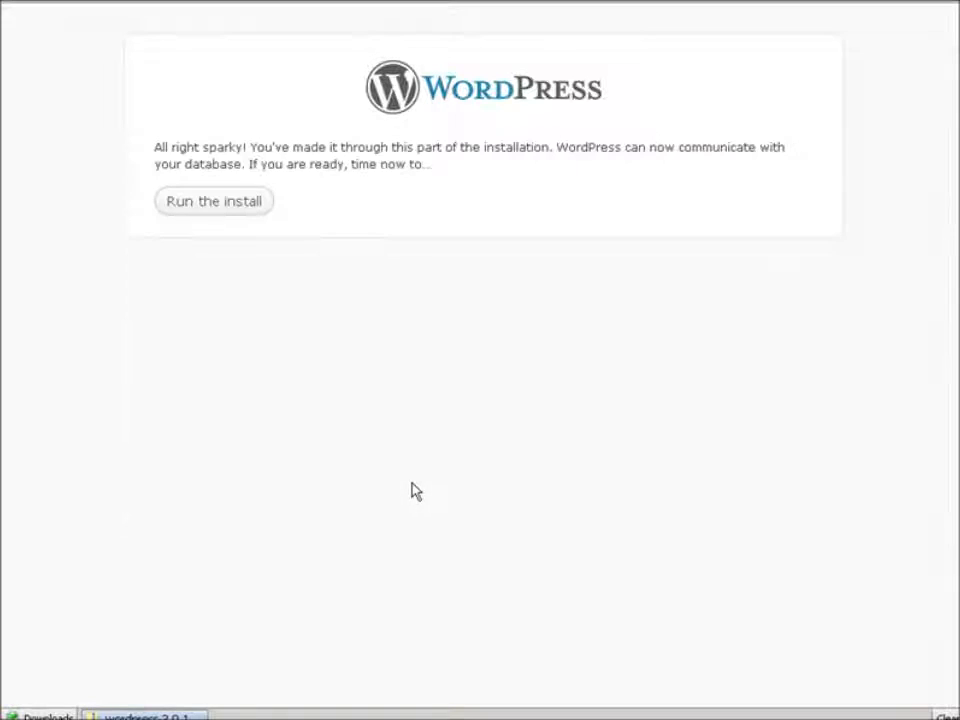
pyautogui.moveTo(585, 321)
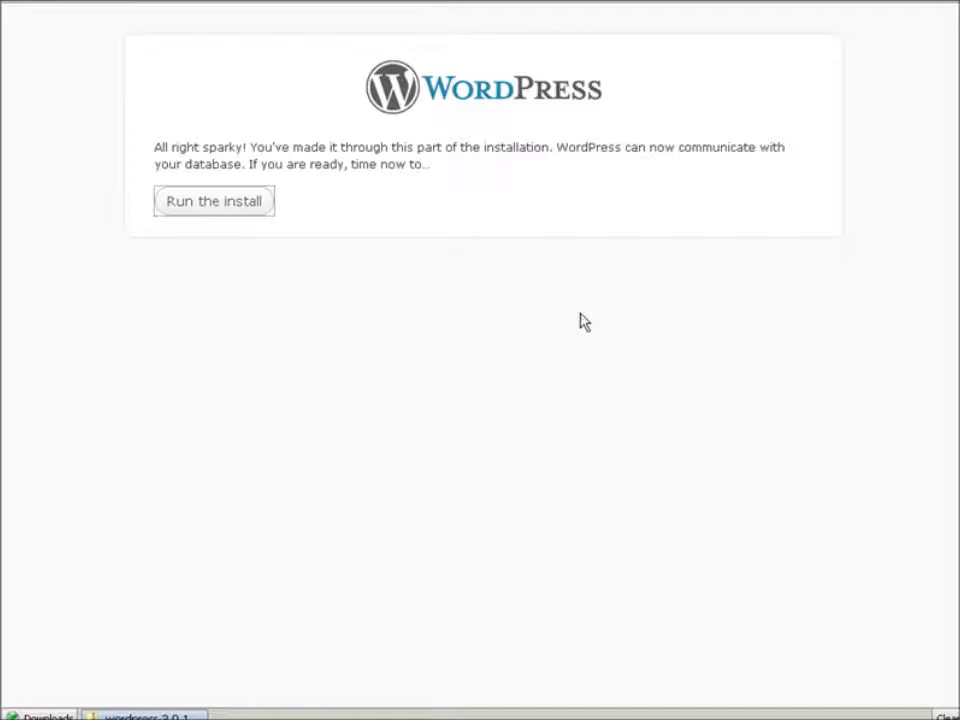
pyautogui.click(214, 201)
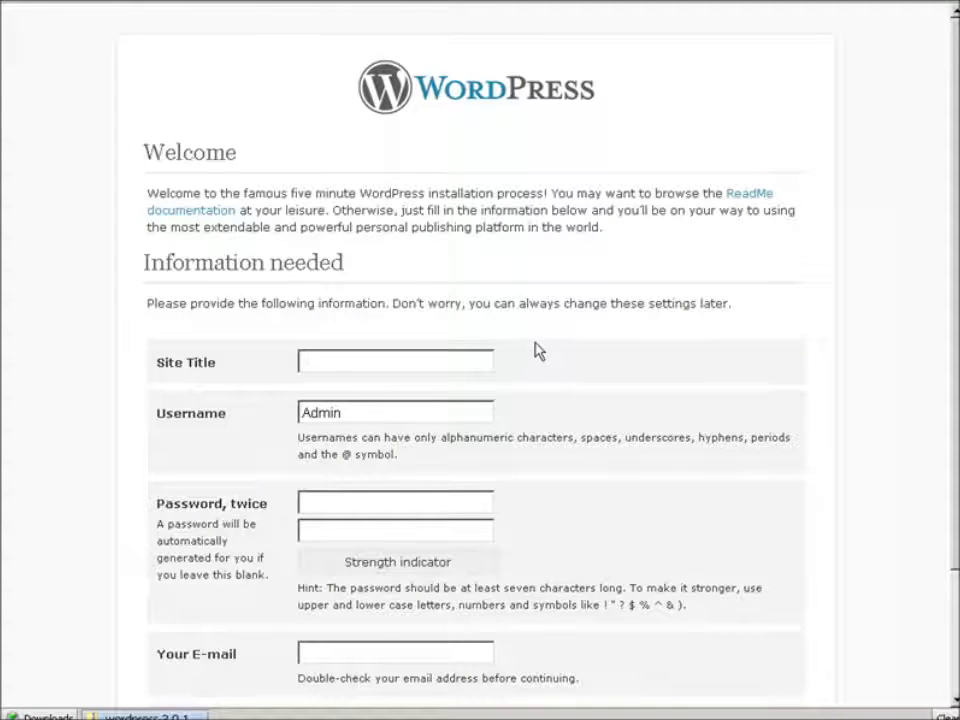
pyautogui.moveTo(548, 350)
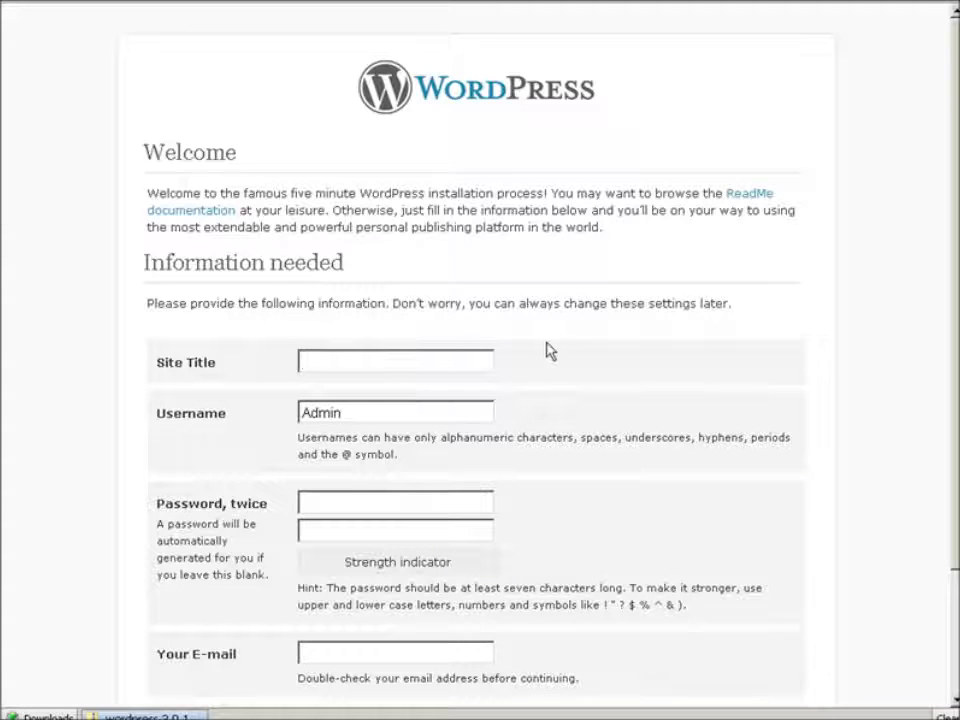
pyautogui.write('test')
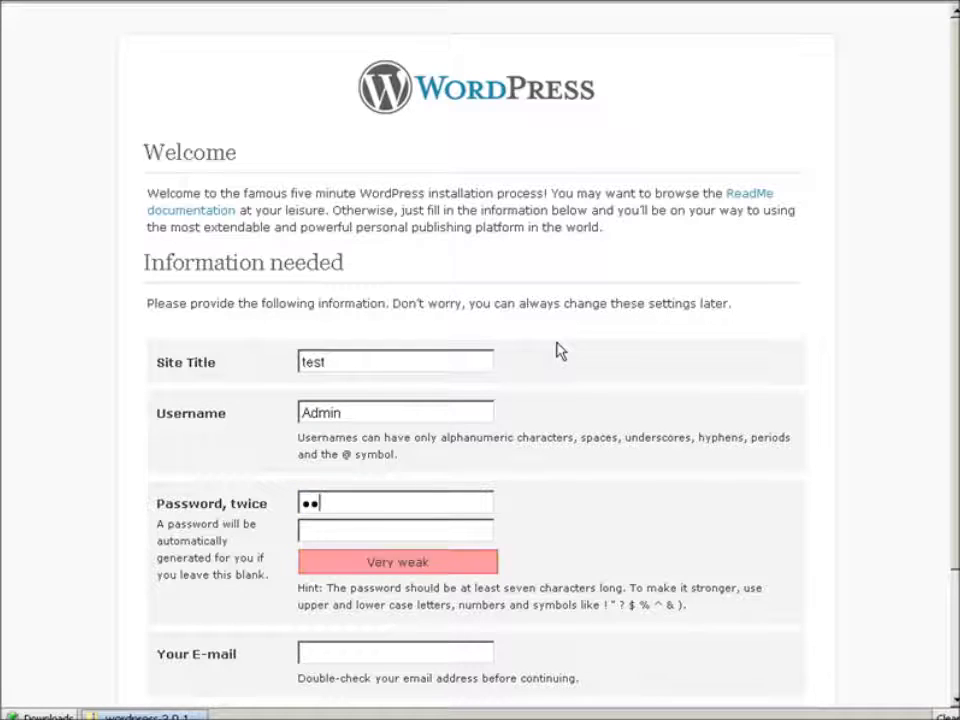
pyautogui.write('password')
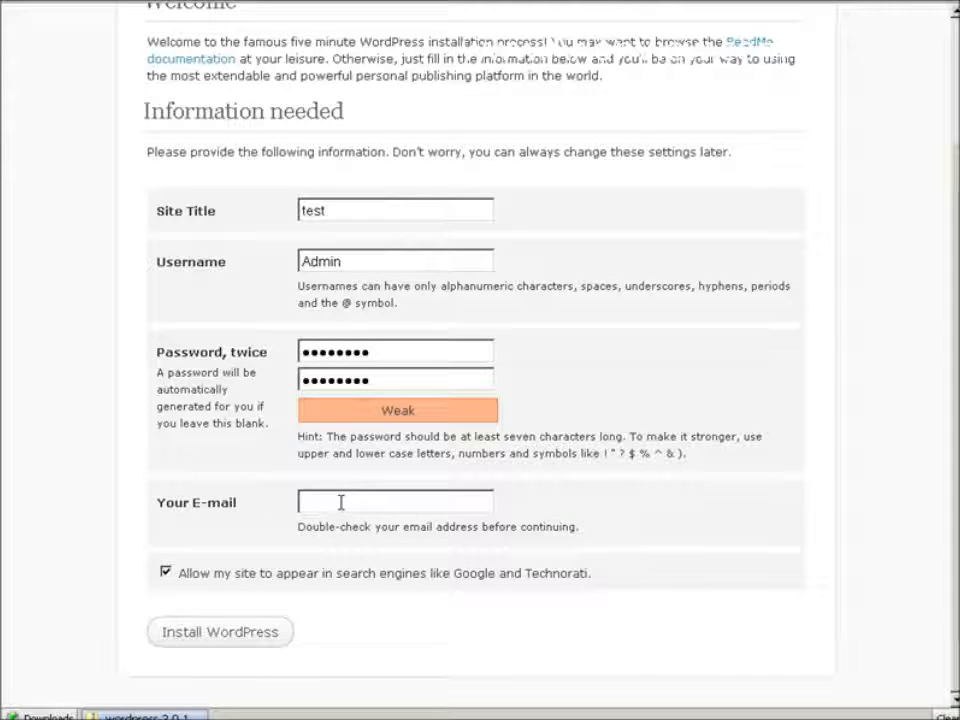
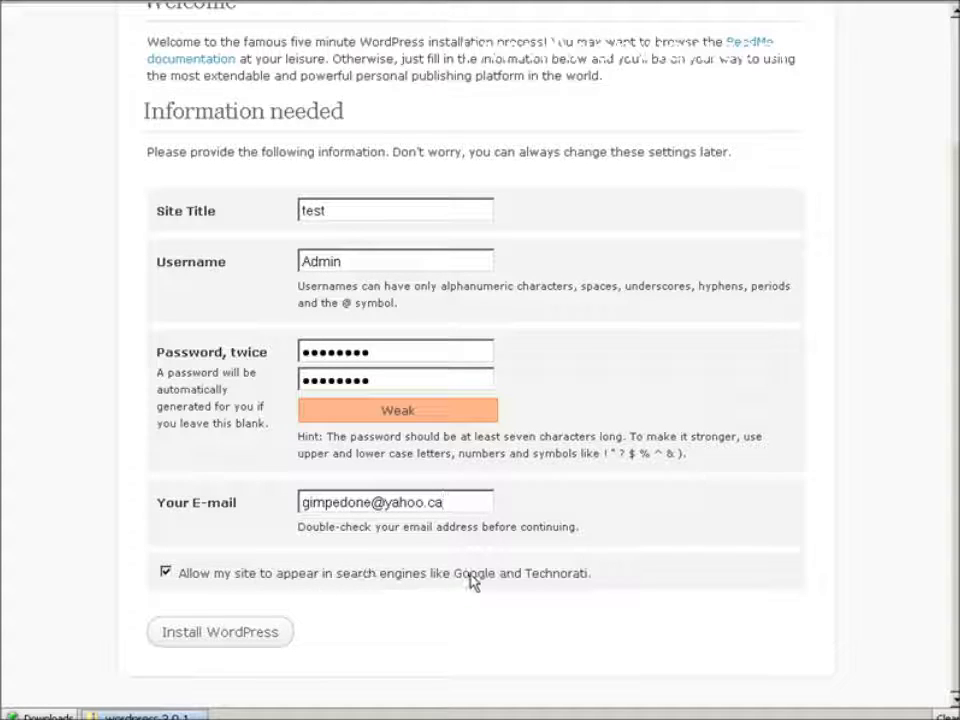
pyautogui.moveTo(488, 590)
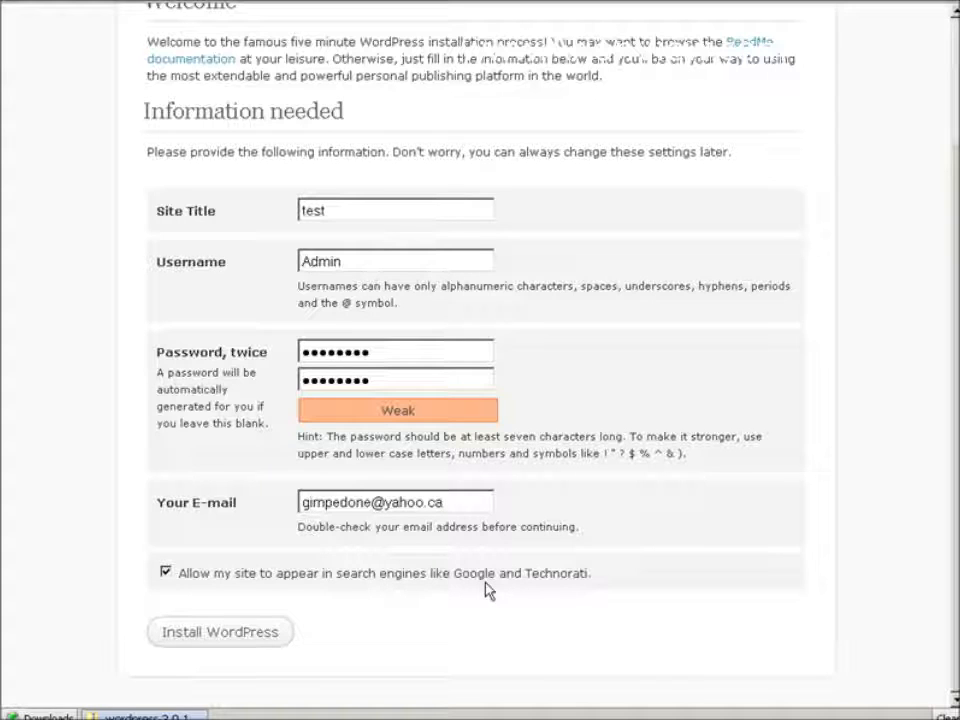
pyautogui.moveTo(547, 617)
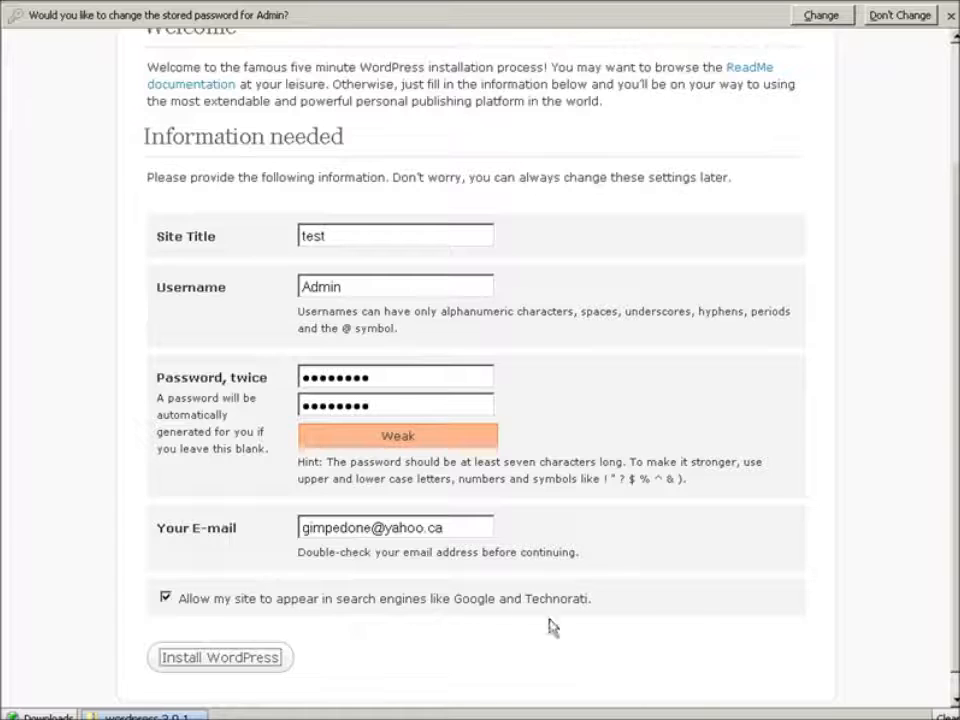
# Install WordPress, then log in as Admin from the Success page.
pyautogui.click(218, 657)
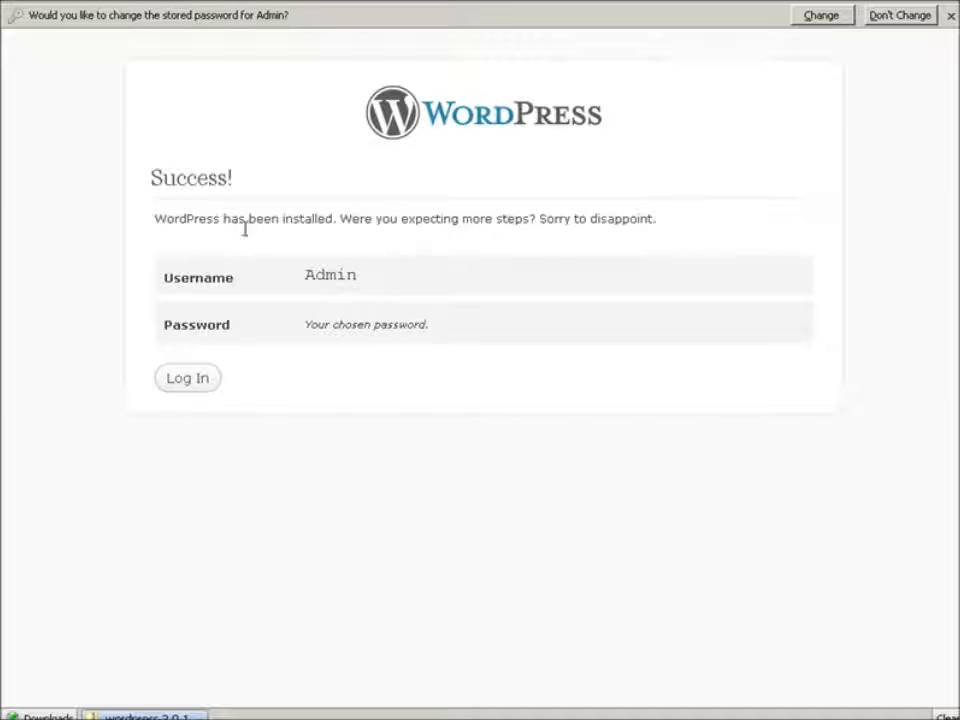
pyautogui.click(187, 378)
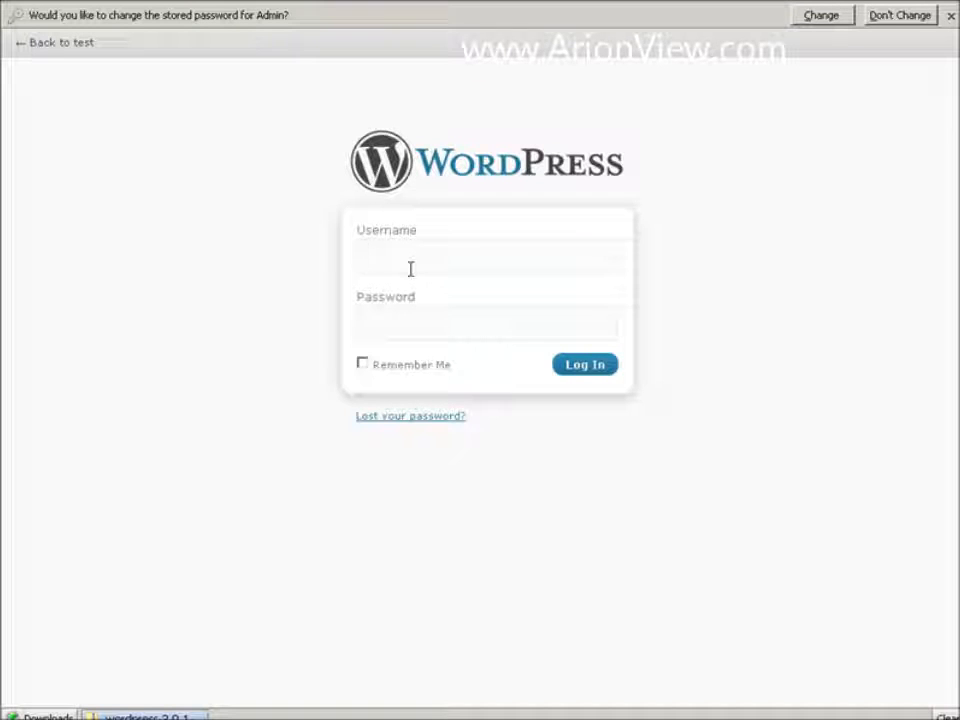
pyautogui.write('admin')
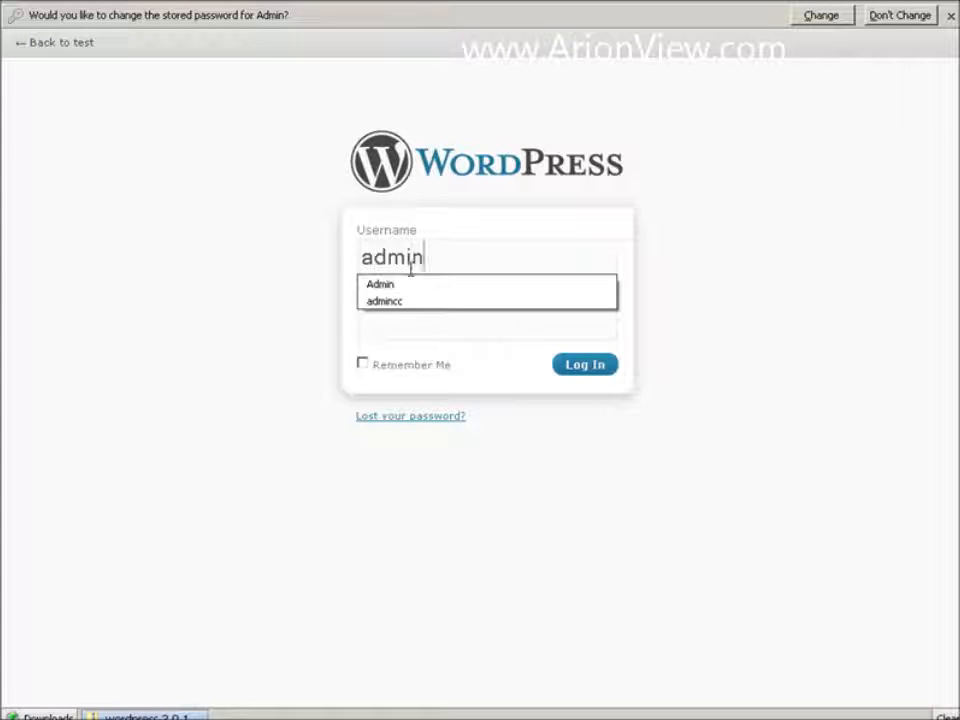
pyautogui.click(379, 284)
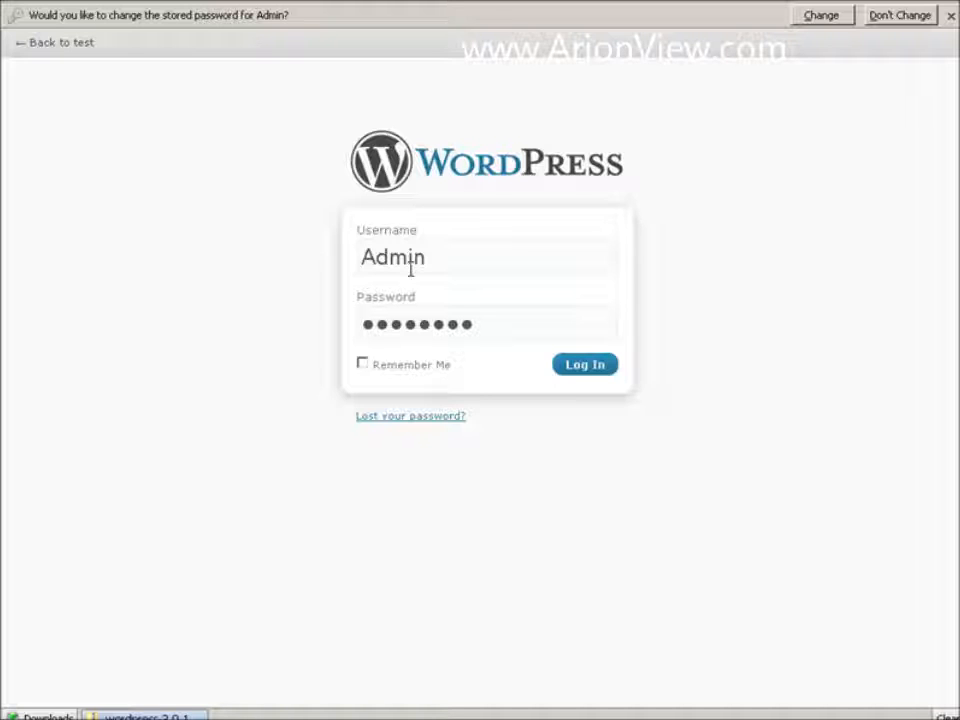
pyautogui.click(585, 364)
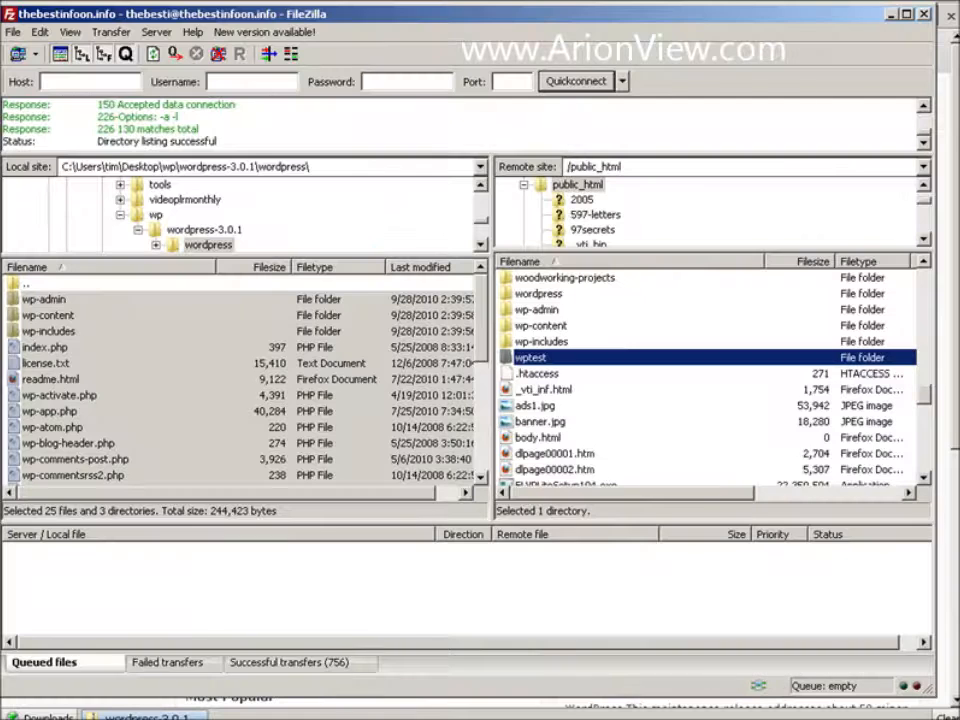
# Change the wptest folder permissions to 755, then open public_html's options.
pyautogui.rightClick(530, 357)
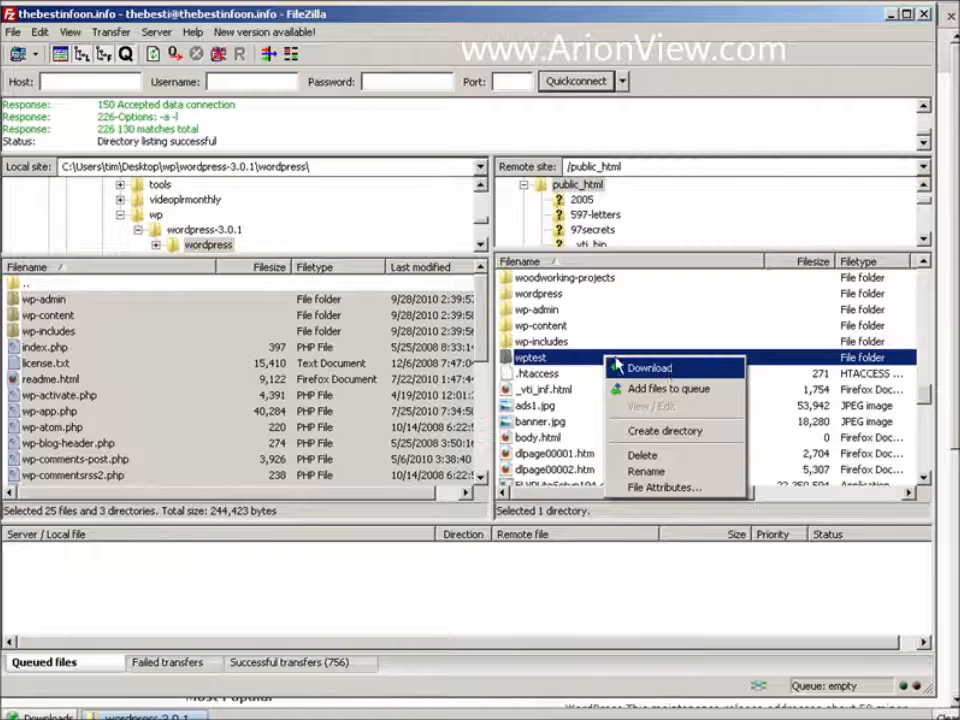
pyautogui.click(666, 487)
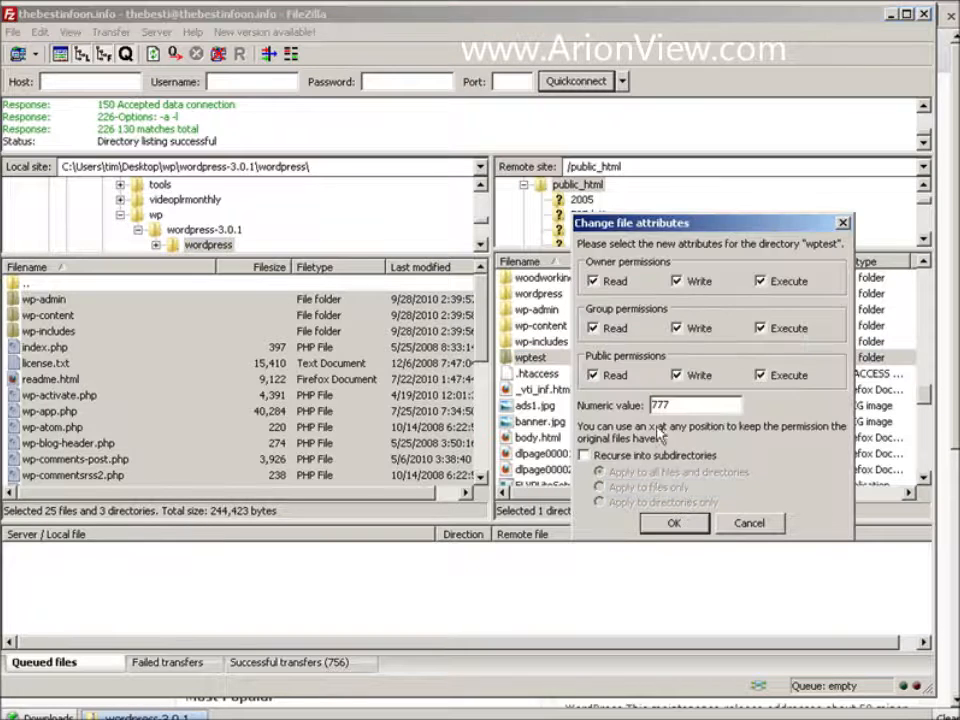
pyautogui.click(694, 405)
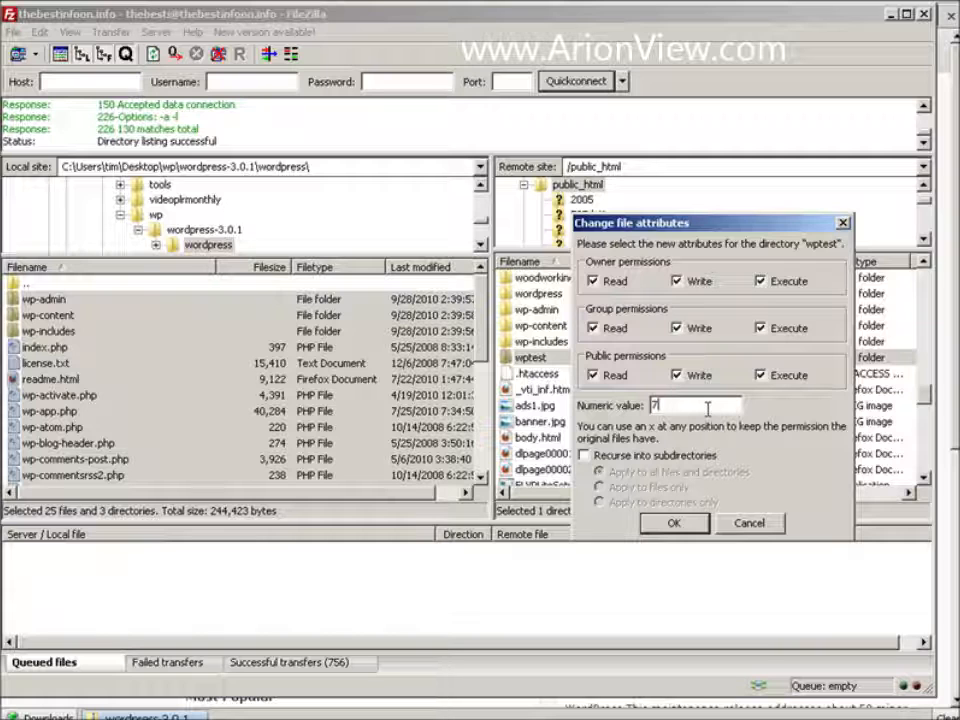
pyautogui.click(676, 328)
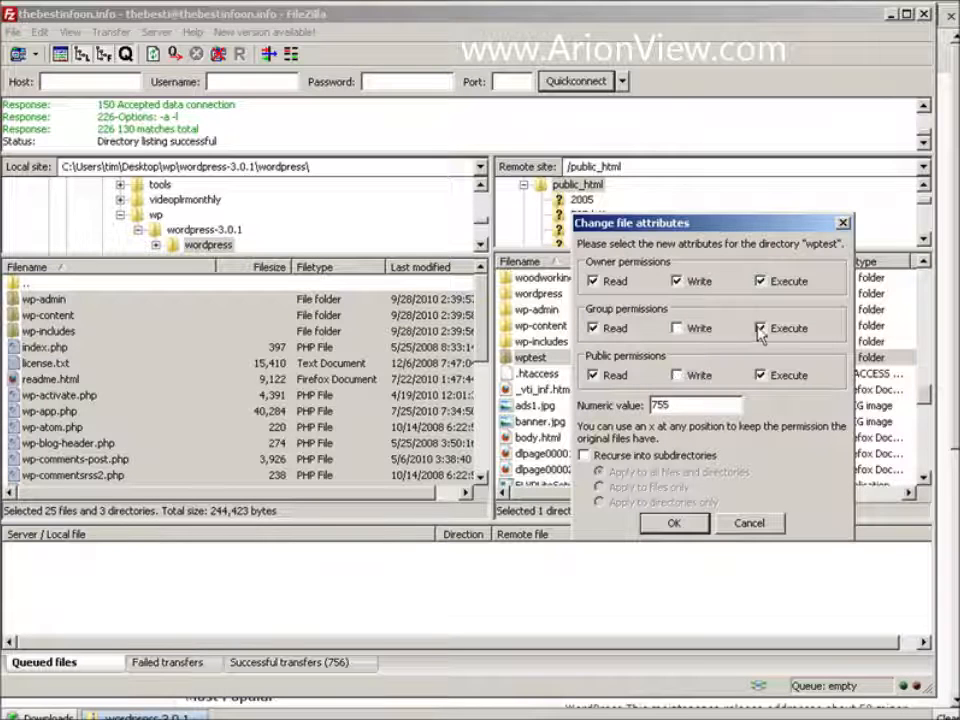
pyautogui.click(673, 523)
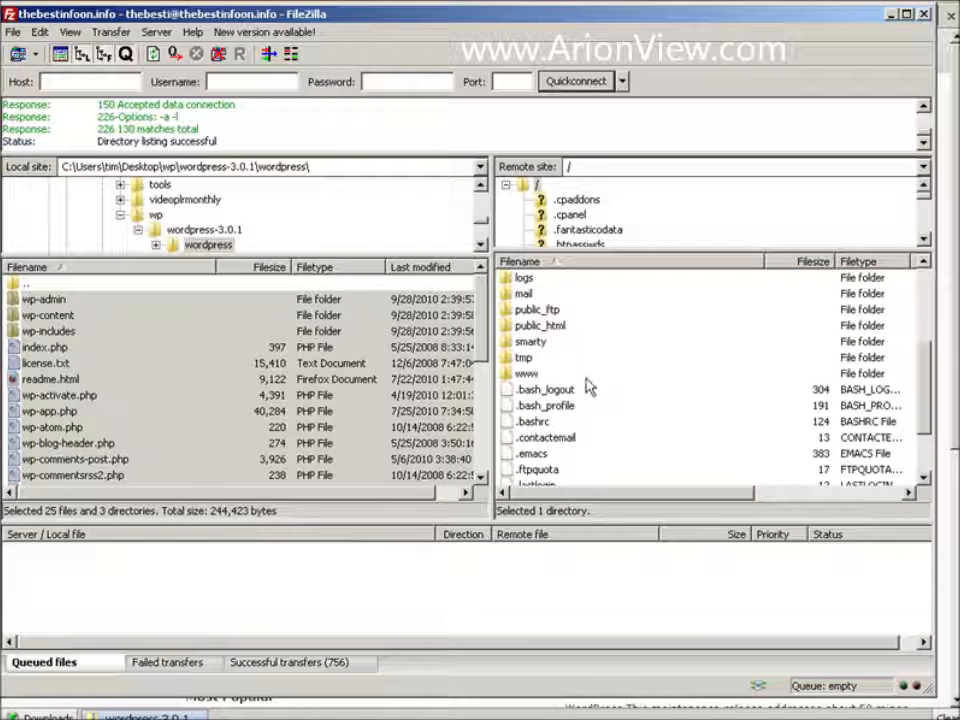
pyautogui.click(540, 325)
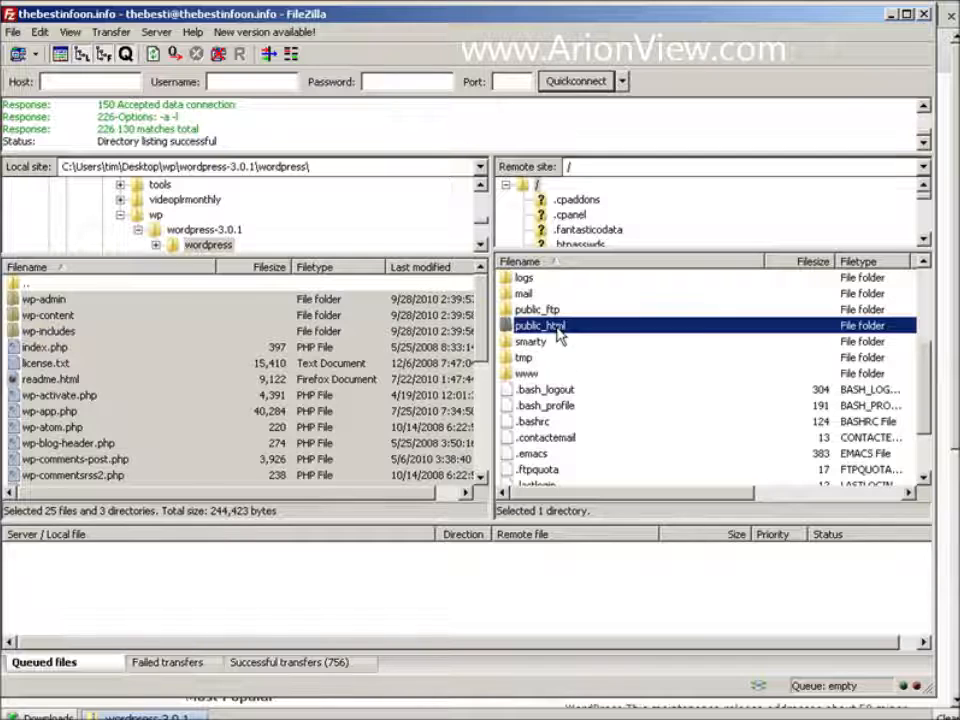
pyautogui.rightClick(540, 326)
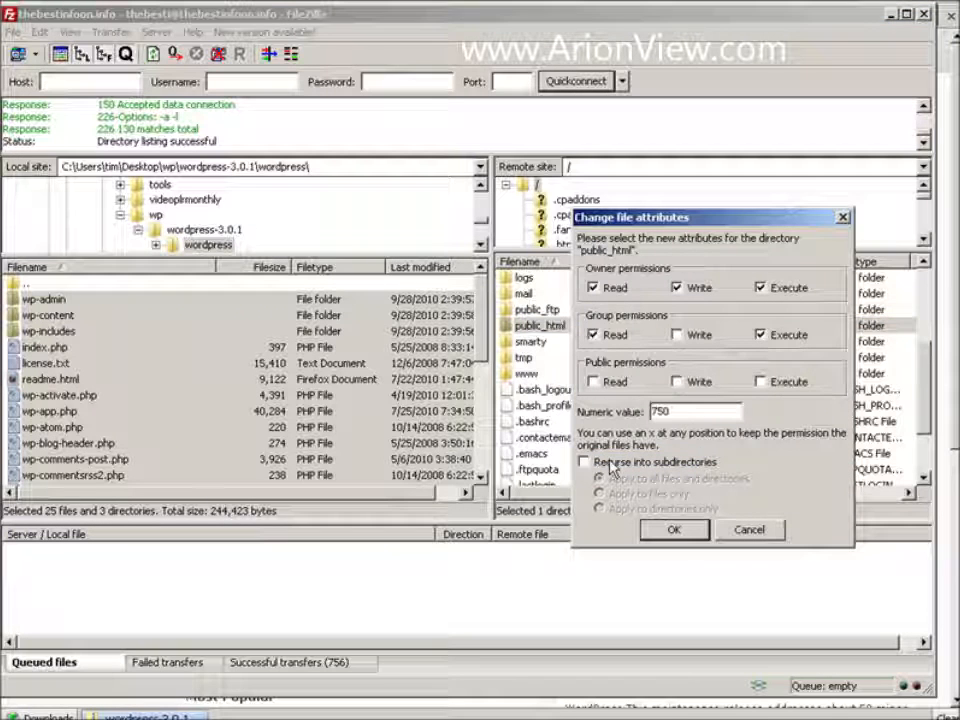